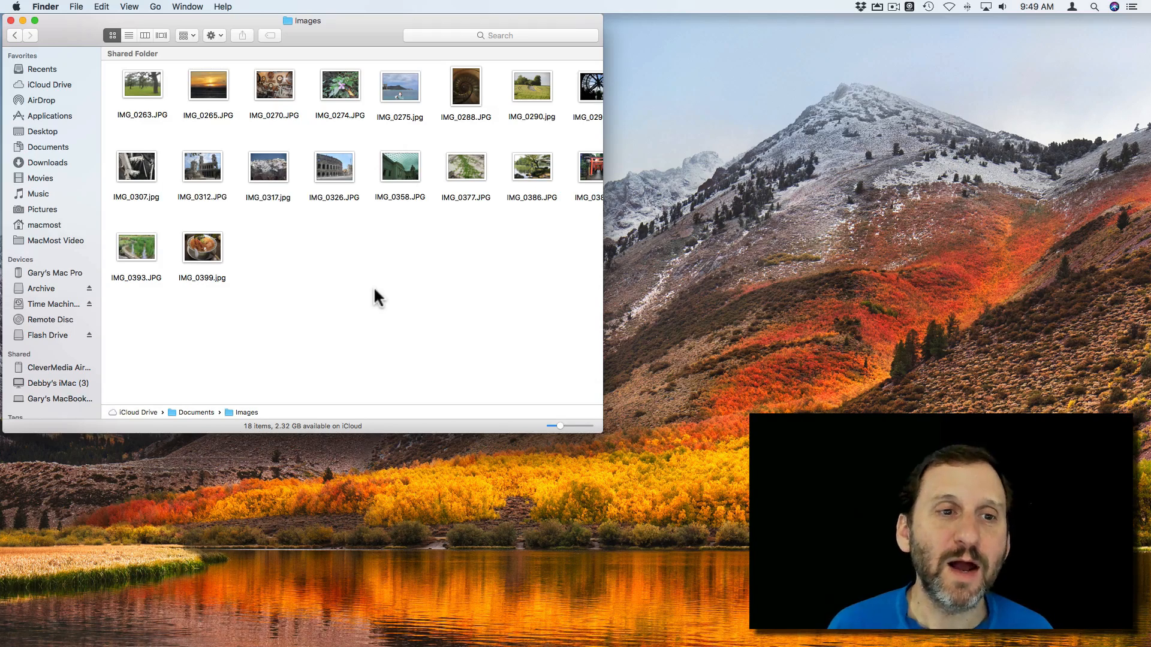
mouse_move(380, 264)
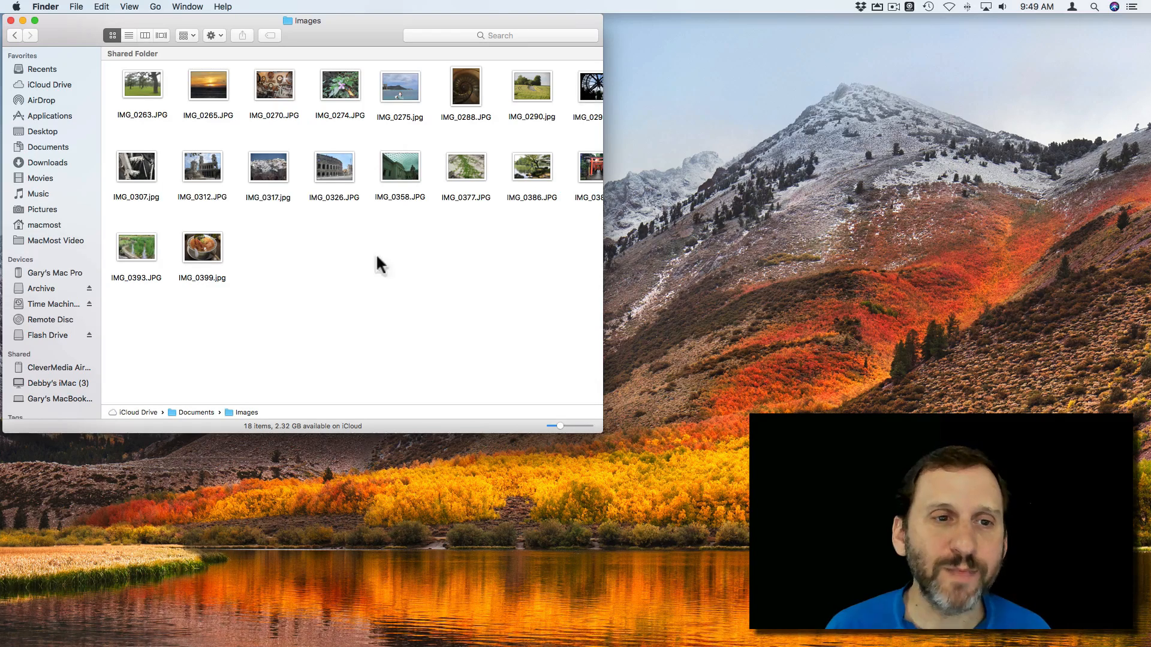
mouse_move(347, 139)
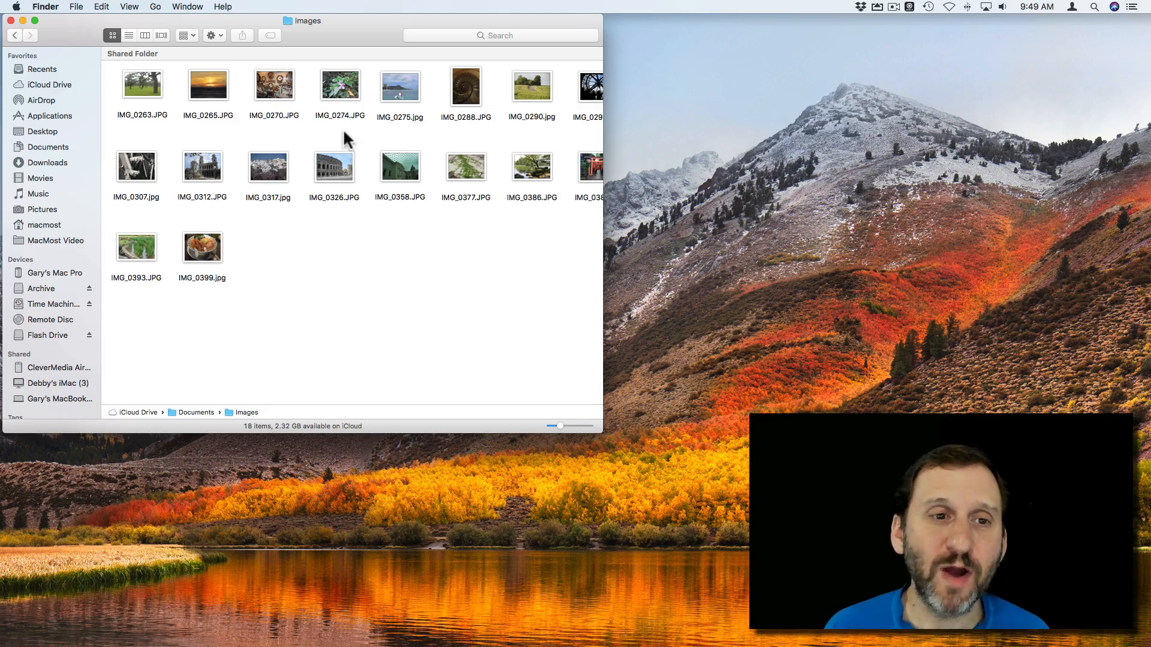
Step: Flip between the gauges, flower and pine-tree thumbnails, ending on flower photo IMG_0274.JPG
click(339, 83)
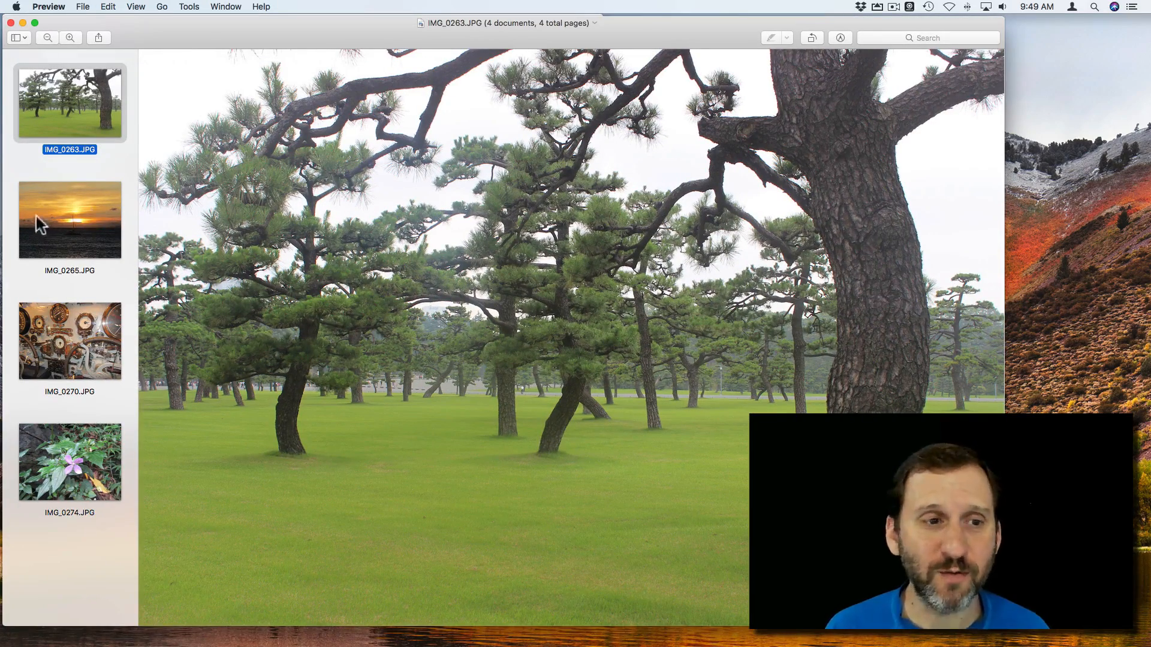
click(69, 341)
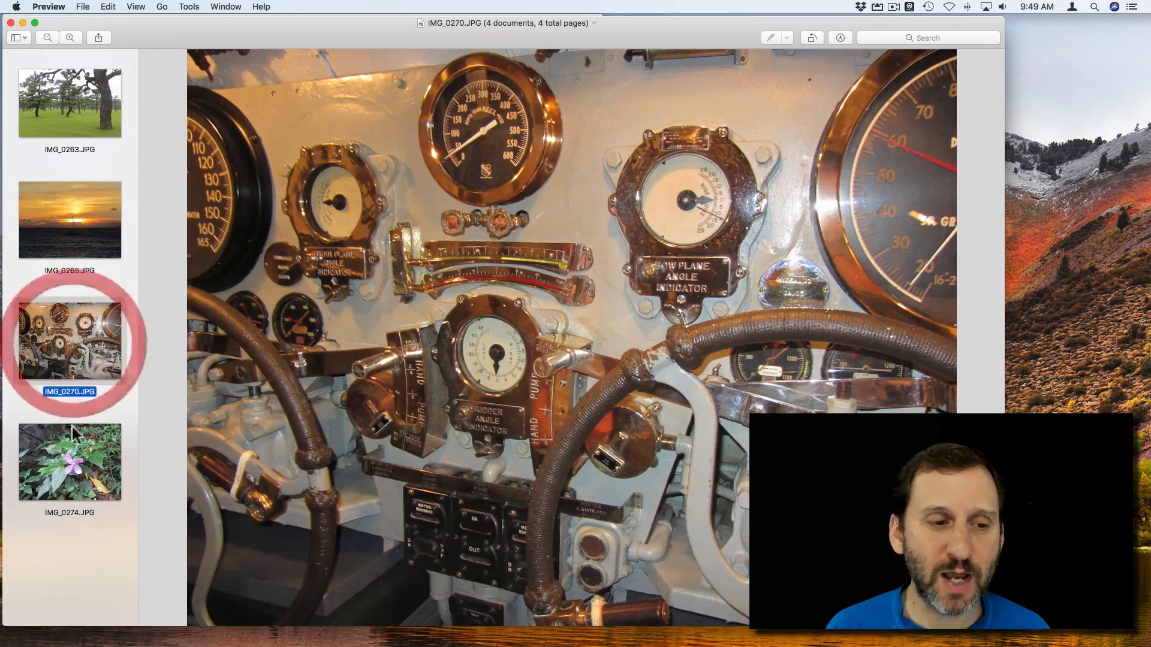
click(70, 462)
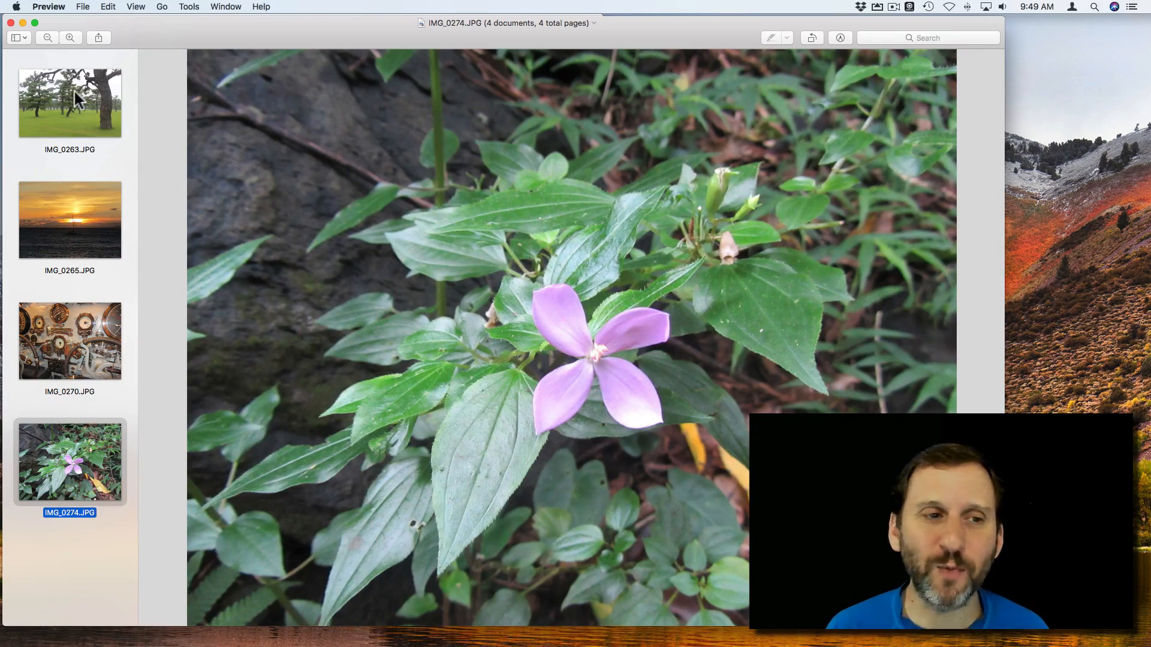
mouse_move(77, 143)
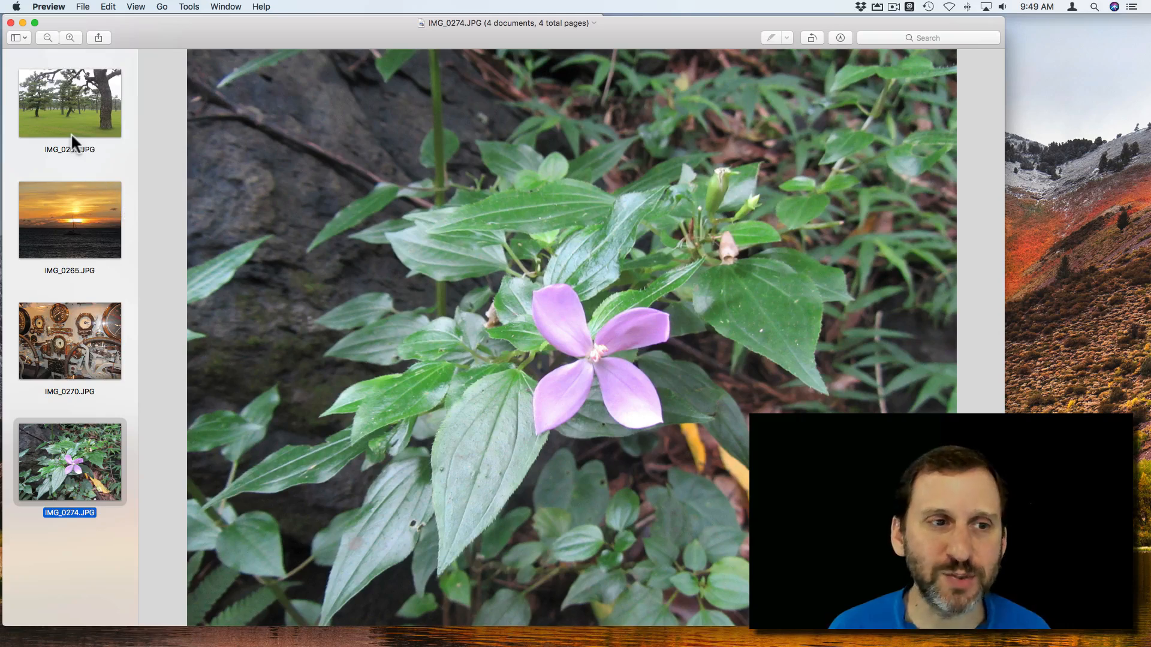
click(69, 101)
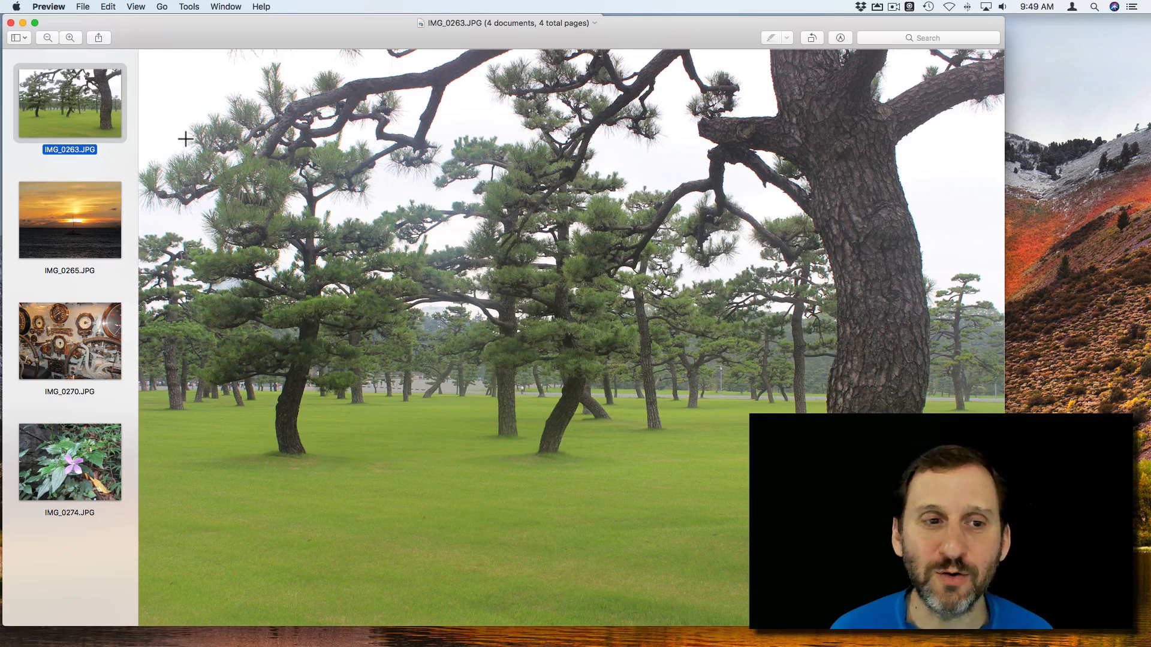
mouse_move(86, 223)
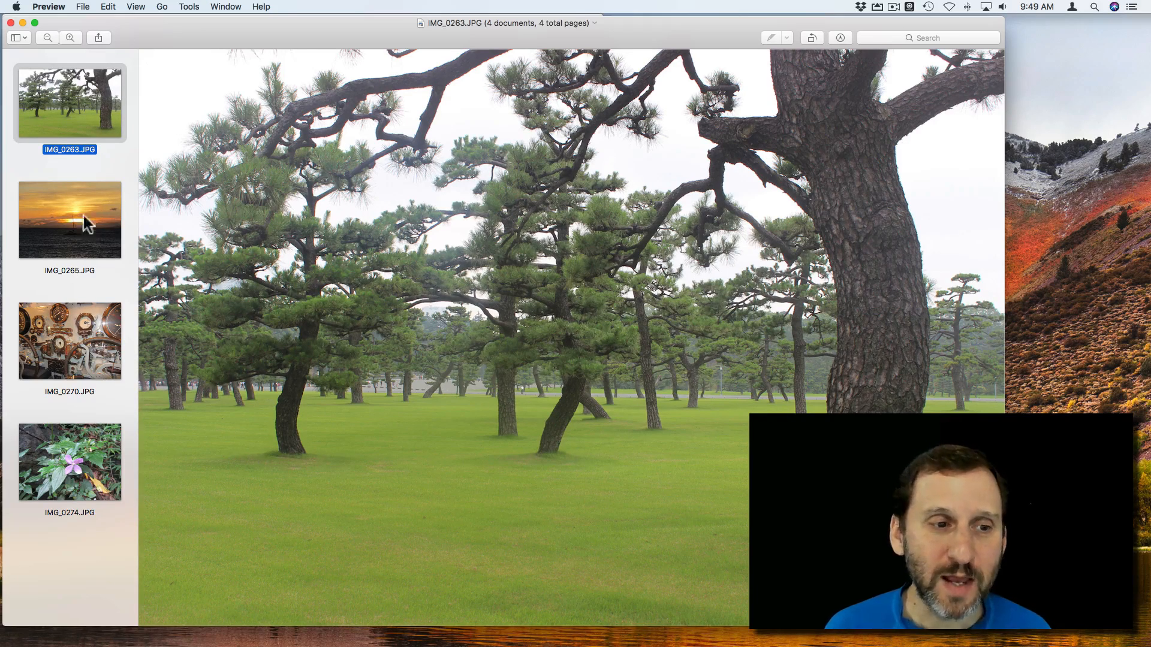
click(69, 461)
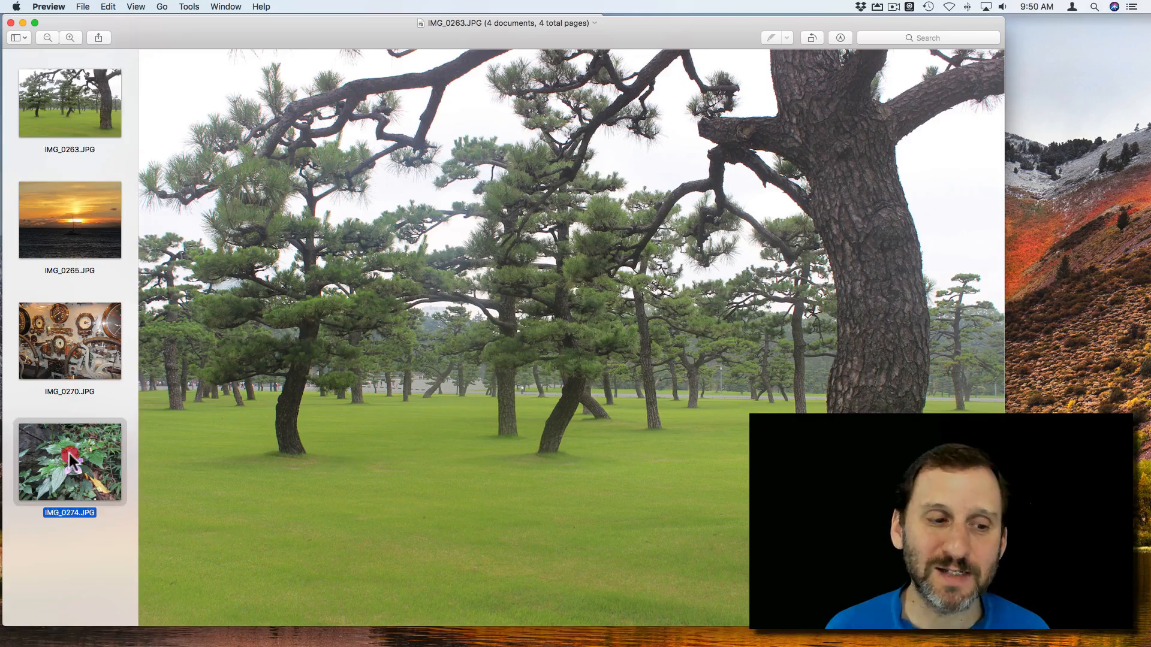
click(69, 102)
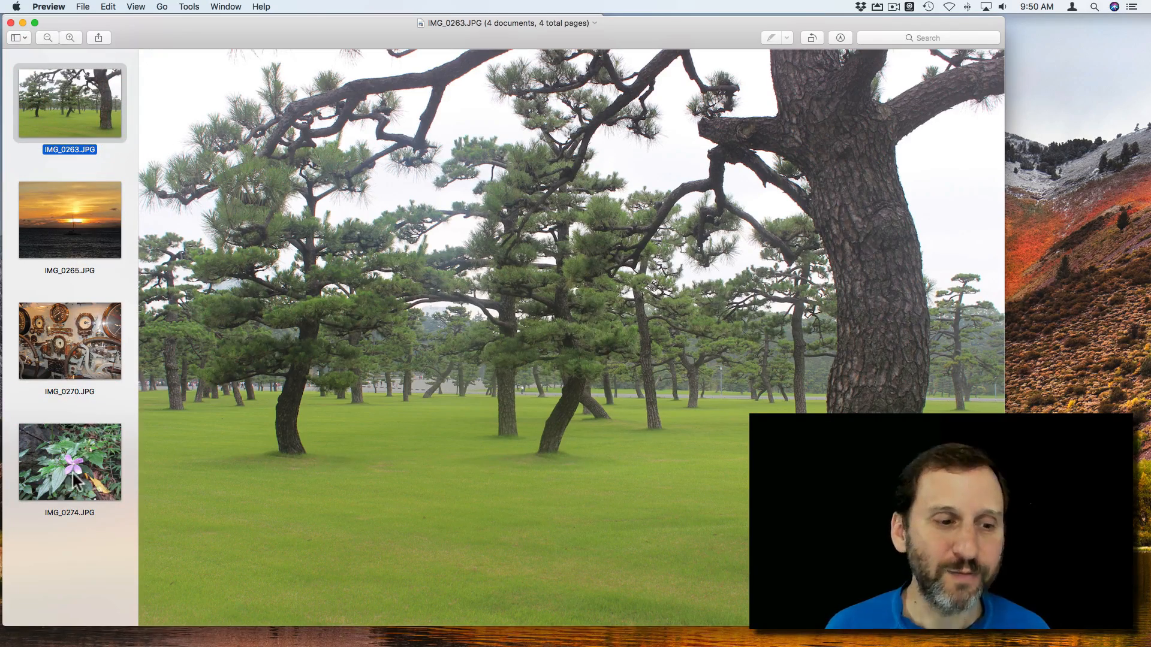
click(69, 462)
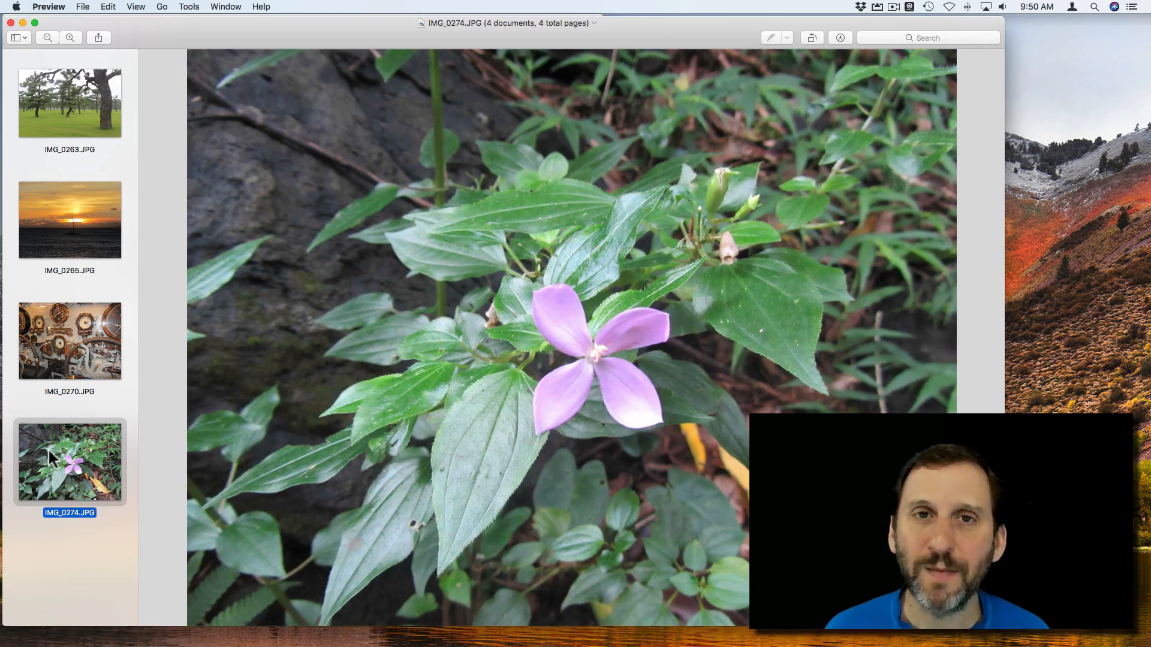
mouse_move(394, 360)
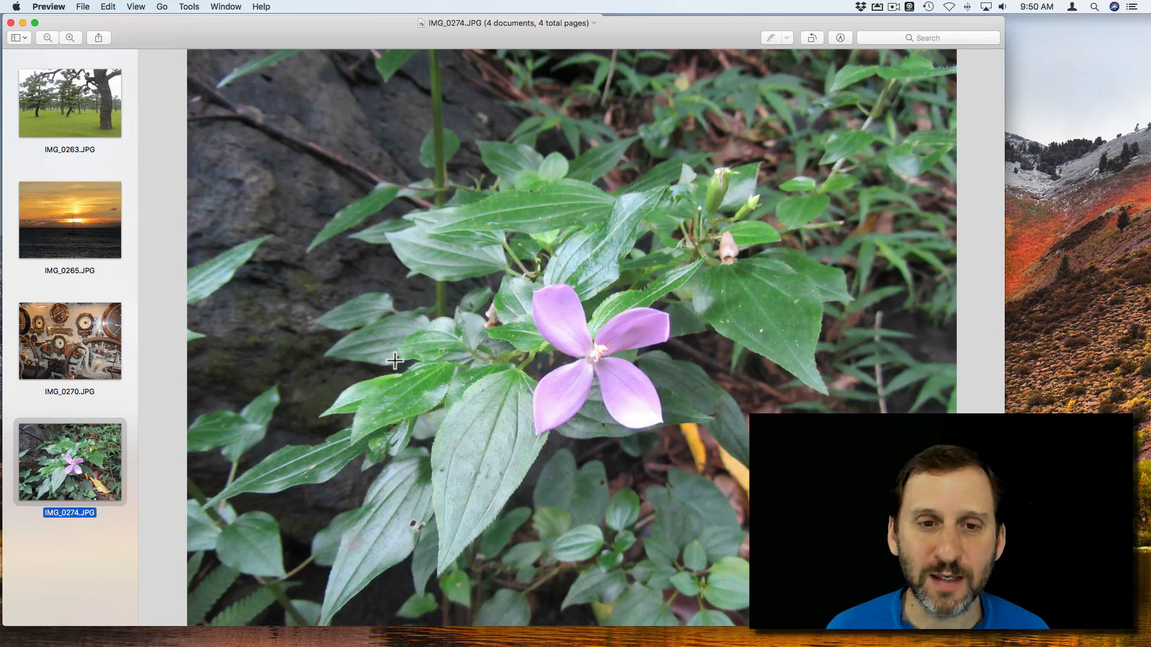
Step: Open the File menu and select all of the IMG_0274 flower image
click(82, 6)
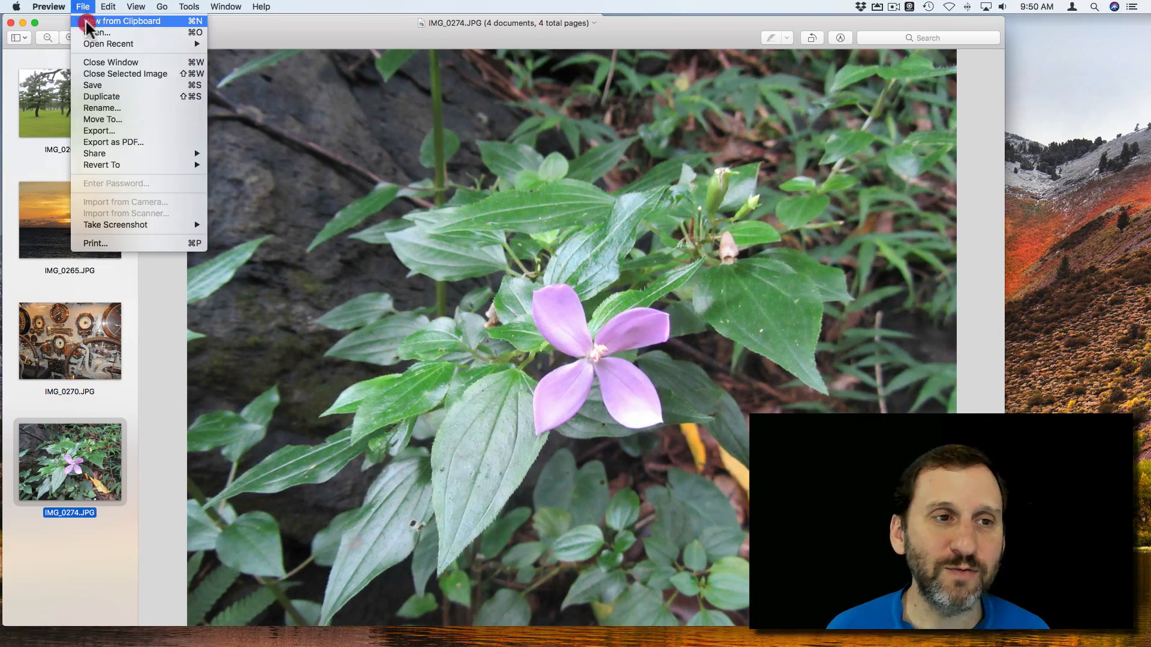
click(82, 7)
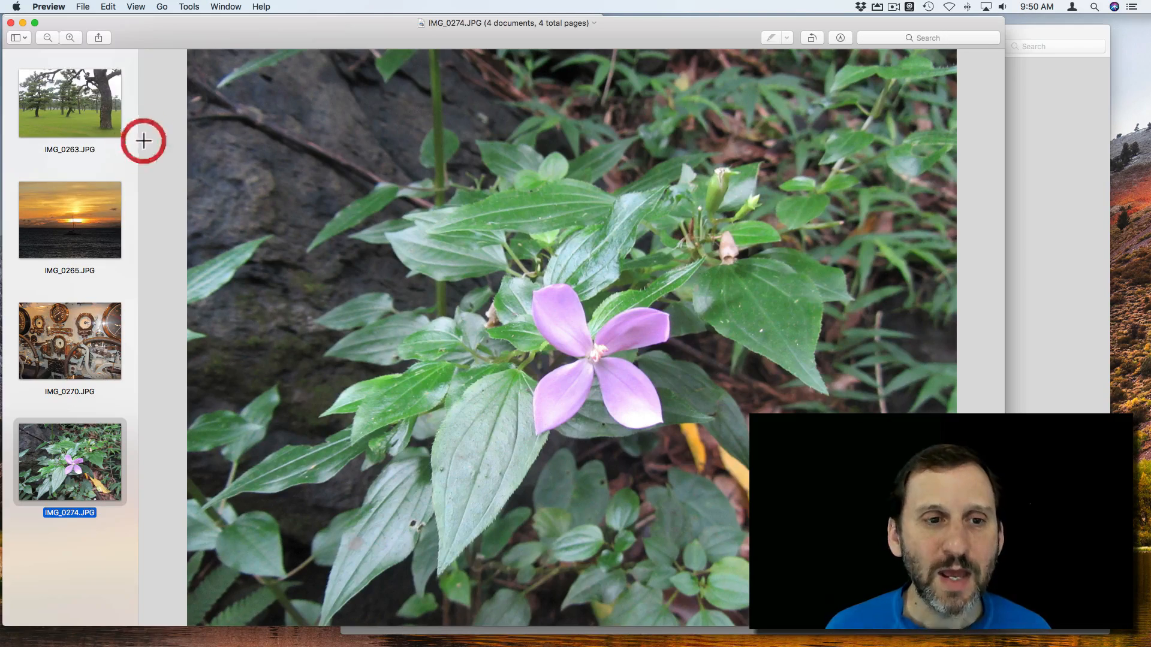
mouse_move(115, 563)
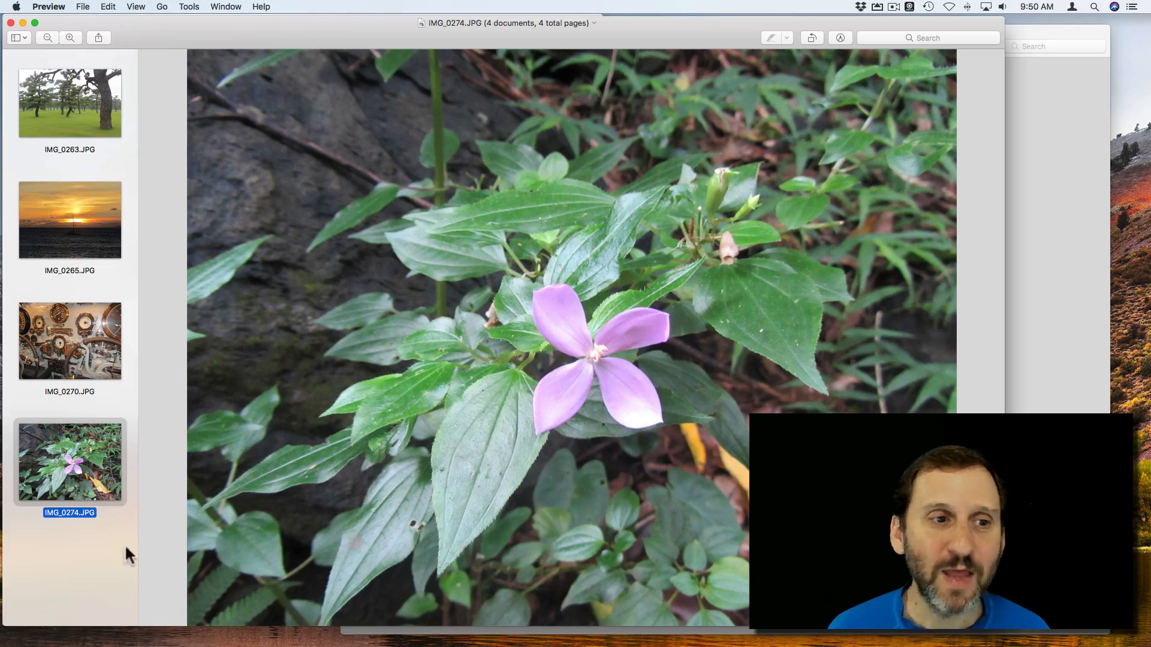
mouse_move(79, 455)
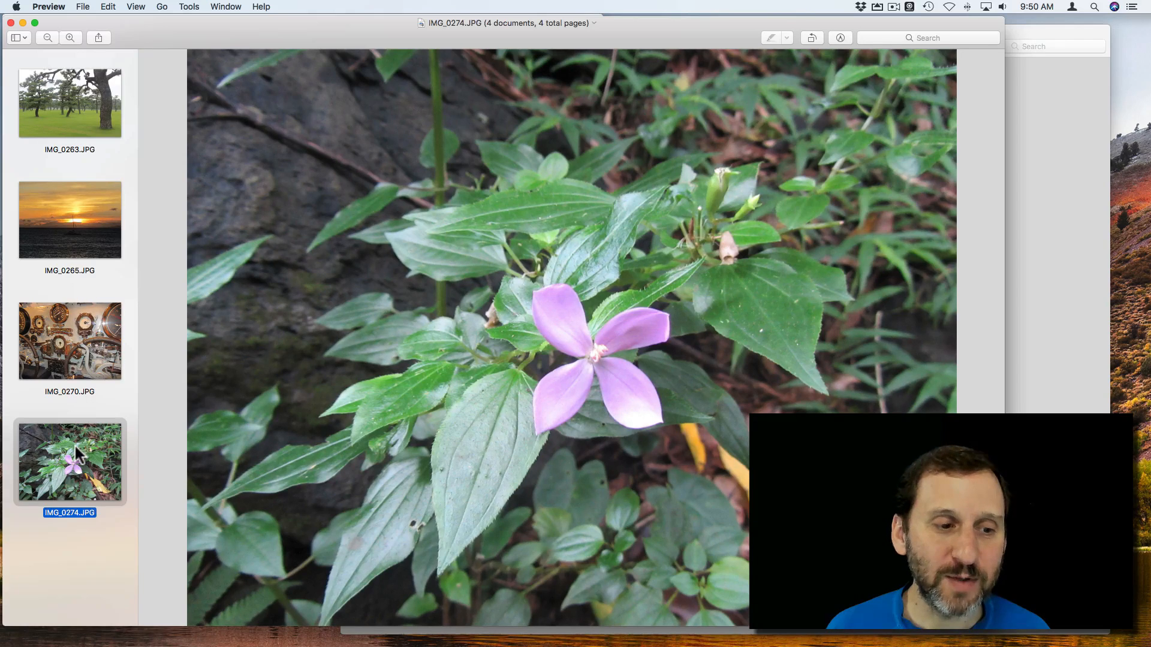
mouse_move(387, 199)
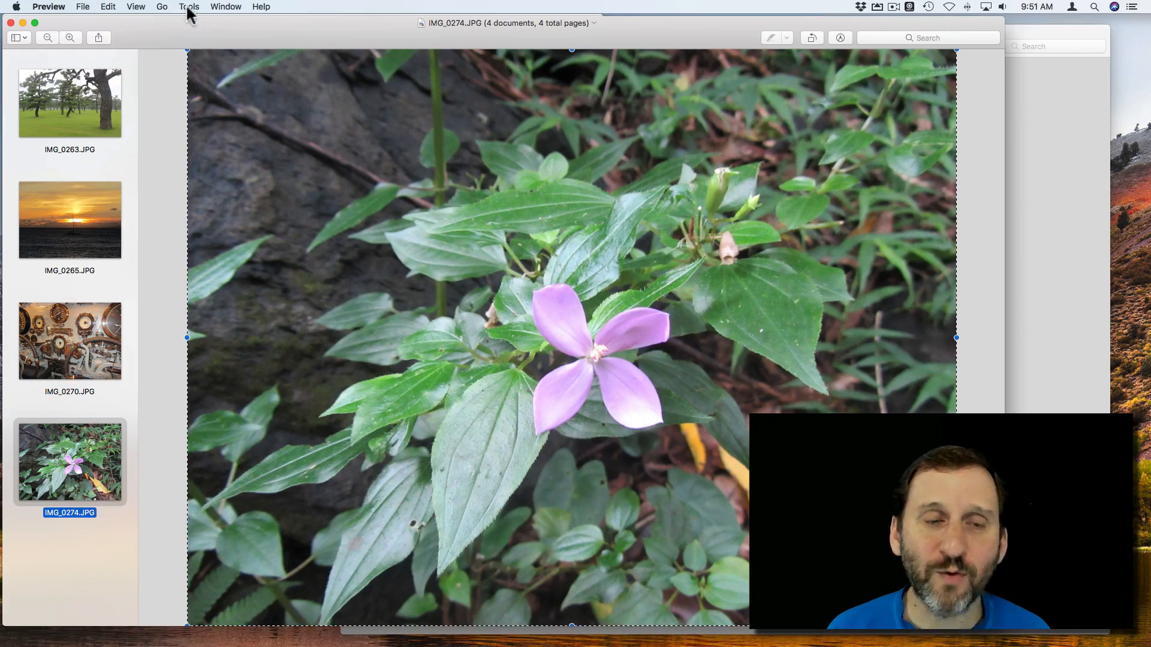
Step: Resize flower photo IMG_0274 to 200 pixels wide with proportional scaling via Adjust Size
click(189, 7)
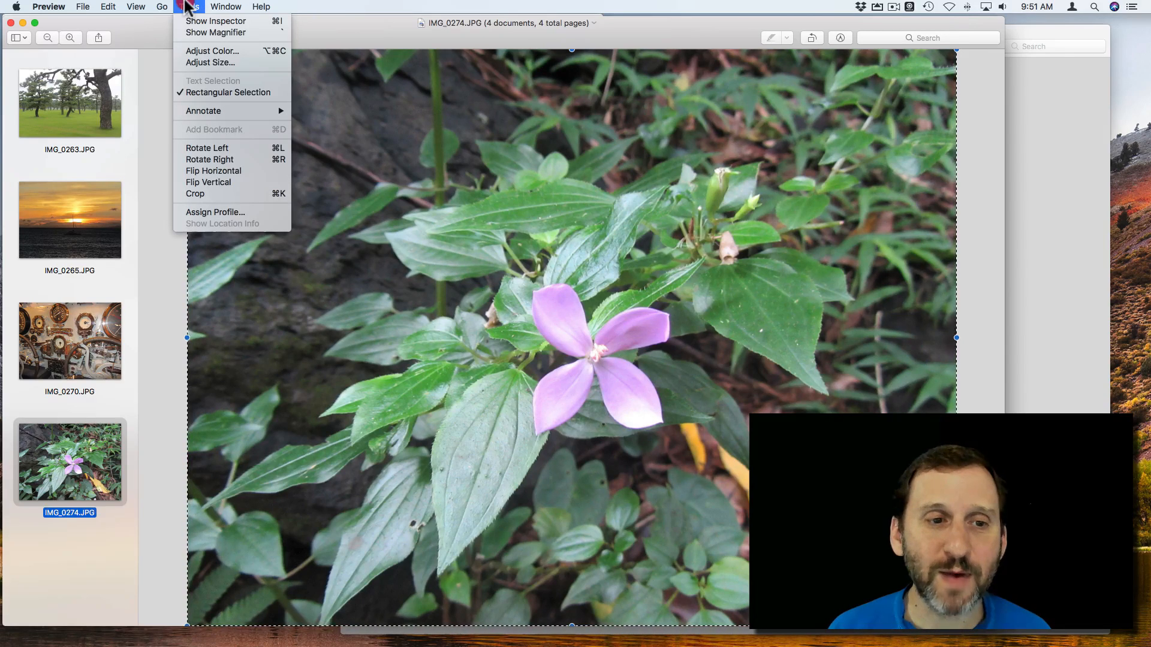
mouse_move(210, 62)
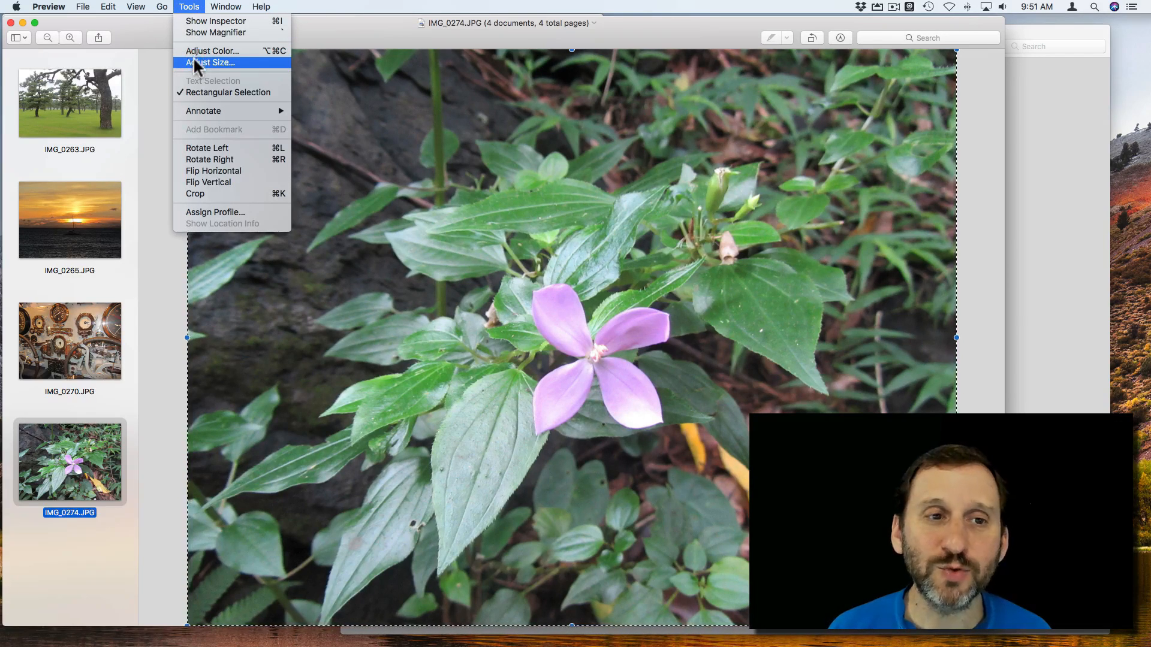
click(212, 62)
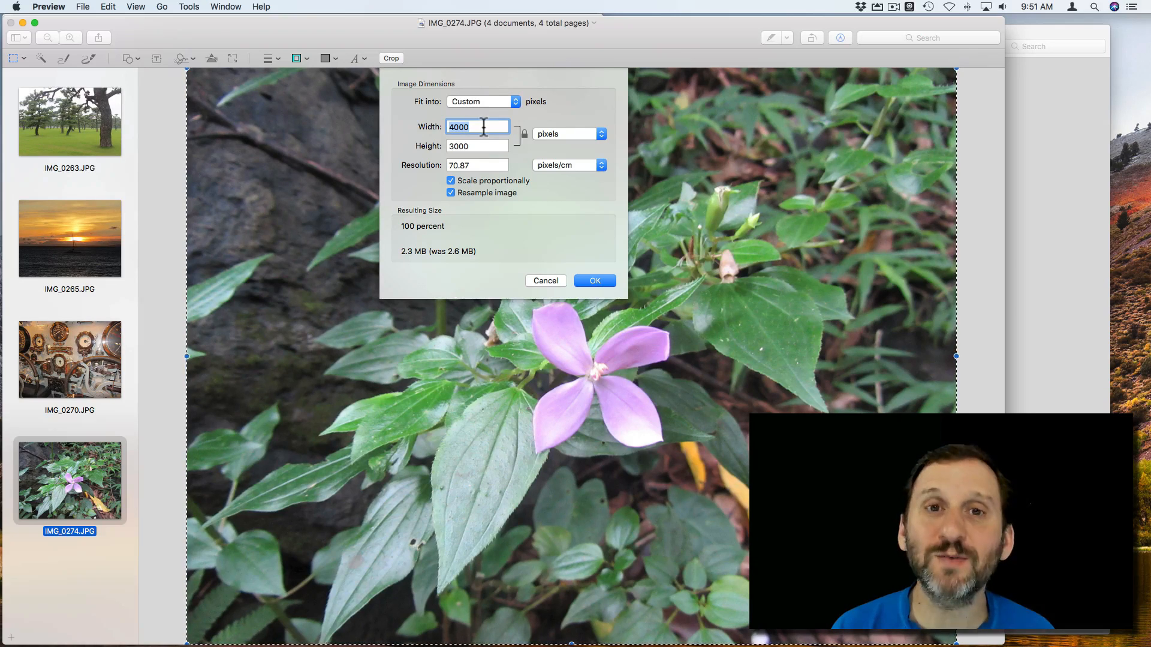
text(200)
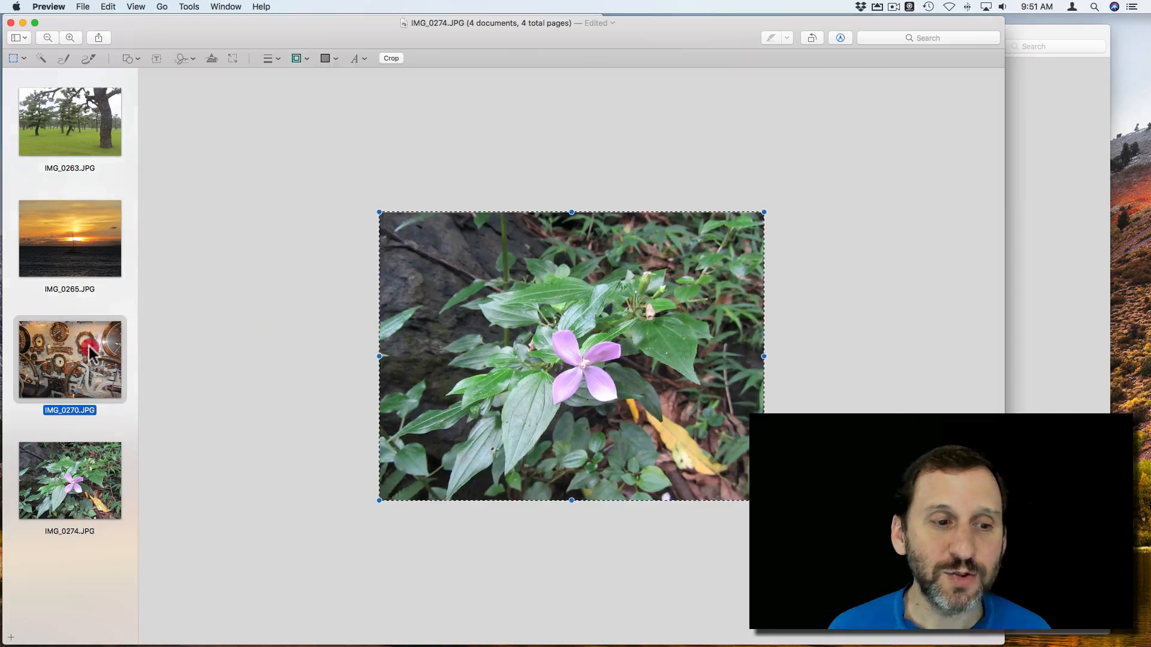
Step: Resize the gauges photo IMG_0270 to 200 pixels wide using Adjust Size
click(189, 7)
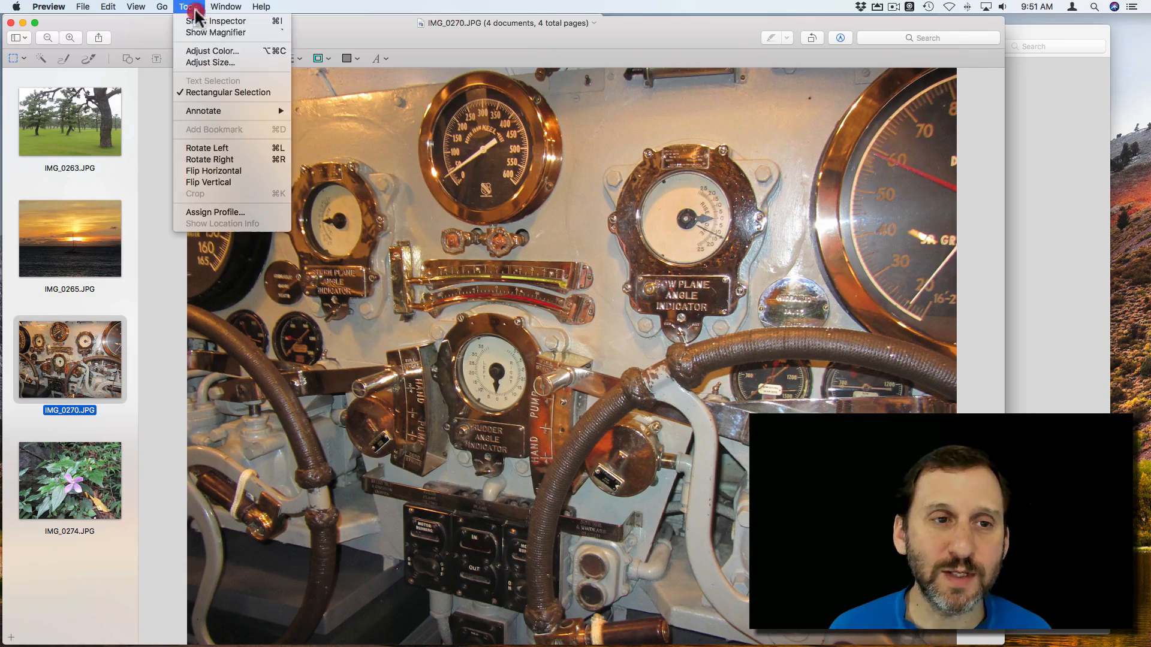
click(210, 62)
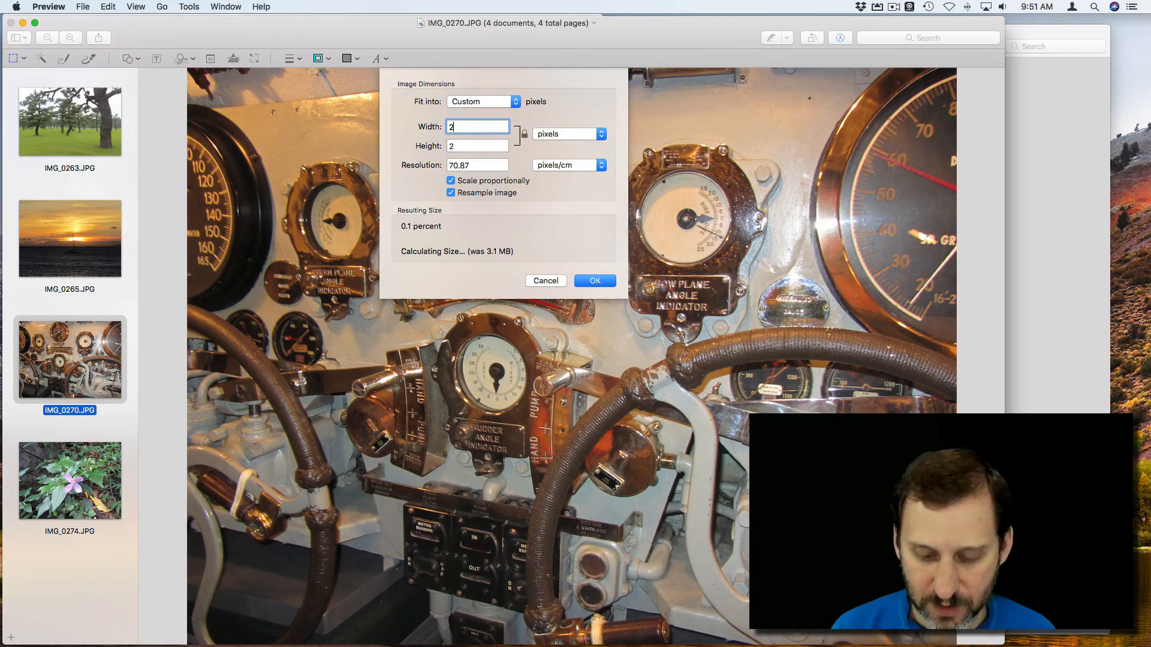
click(595, 281)
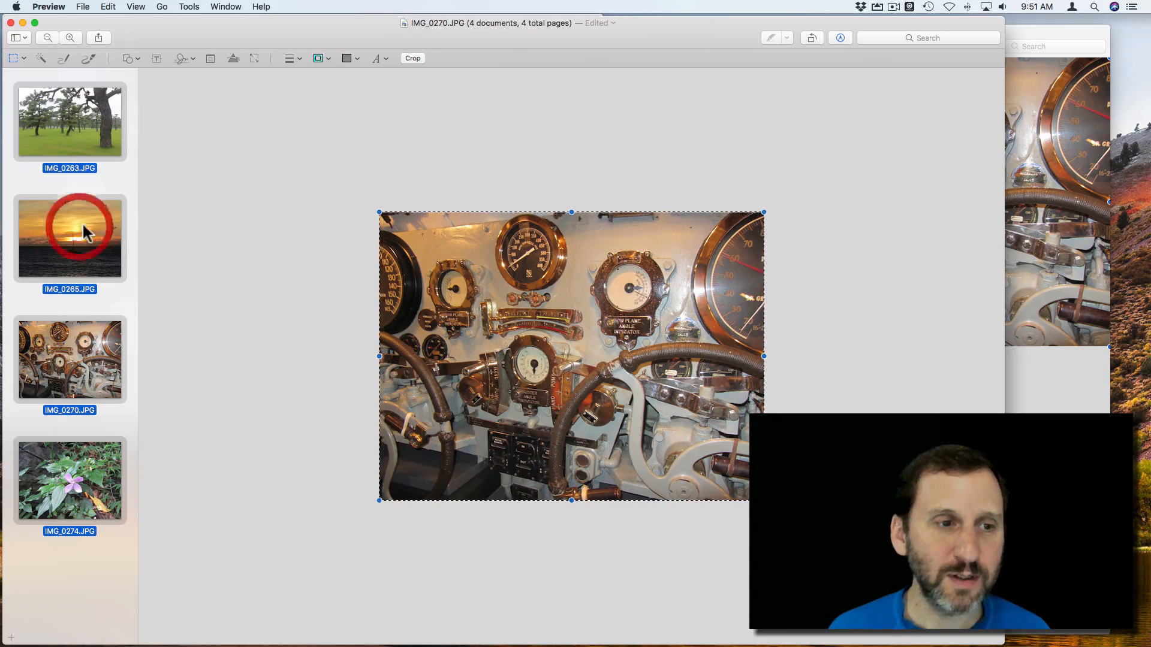
Step: Select sunset photo IMG_0265 and shrink it to a small width with Adjust Size
click(69, 236)
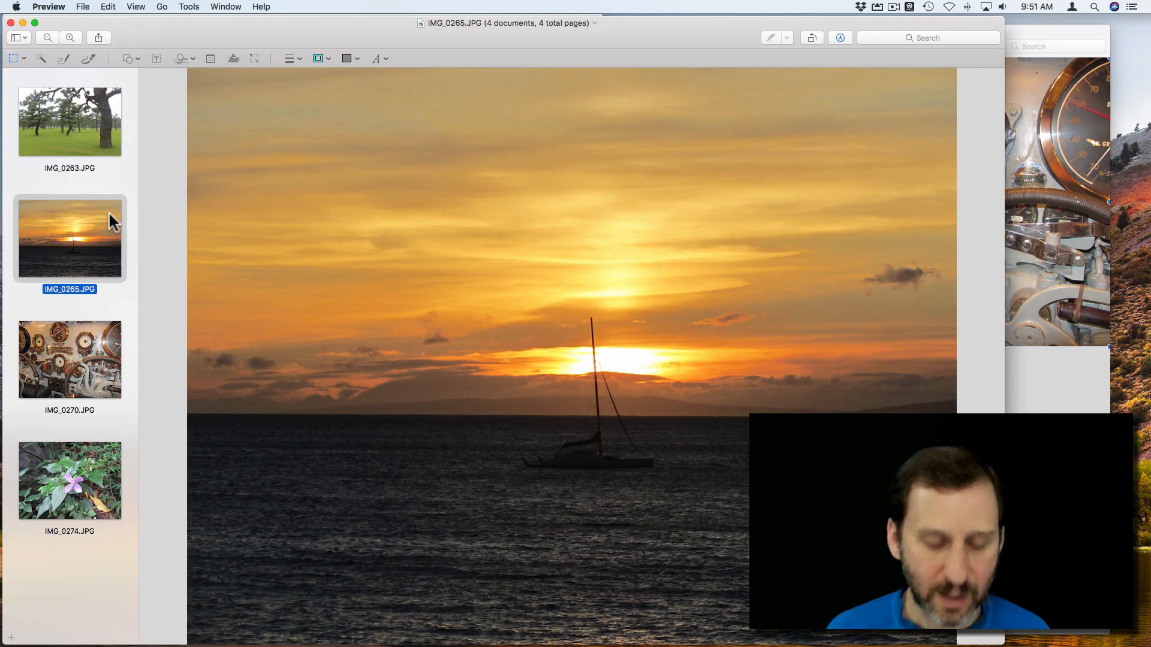
click(188, 6)
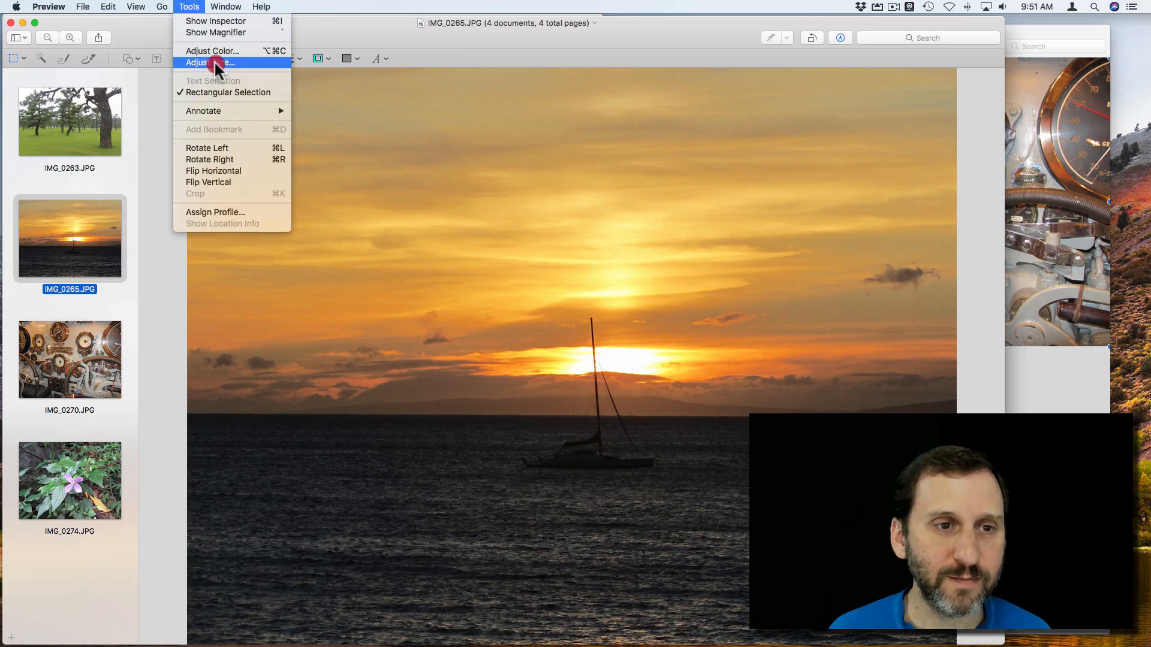
click(208, 62)
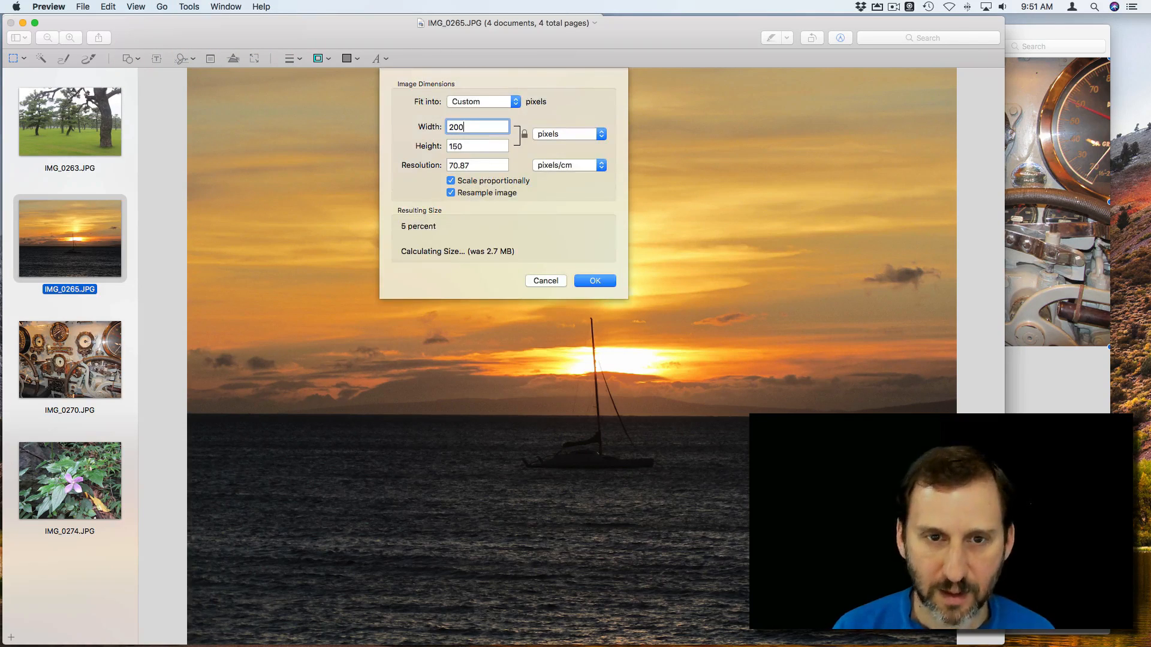
click(594, 280)
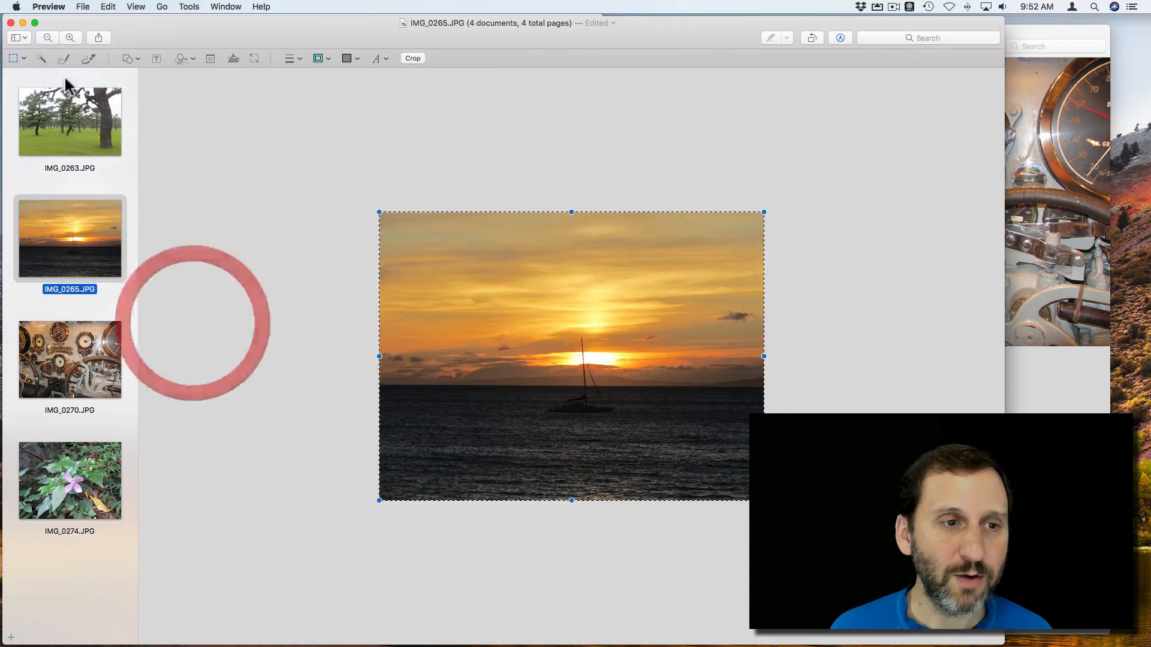
Step: Select pine-tree photo IMG_0263 and resize it, entering 2000 as the new dimension
click(69, 120)
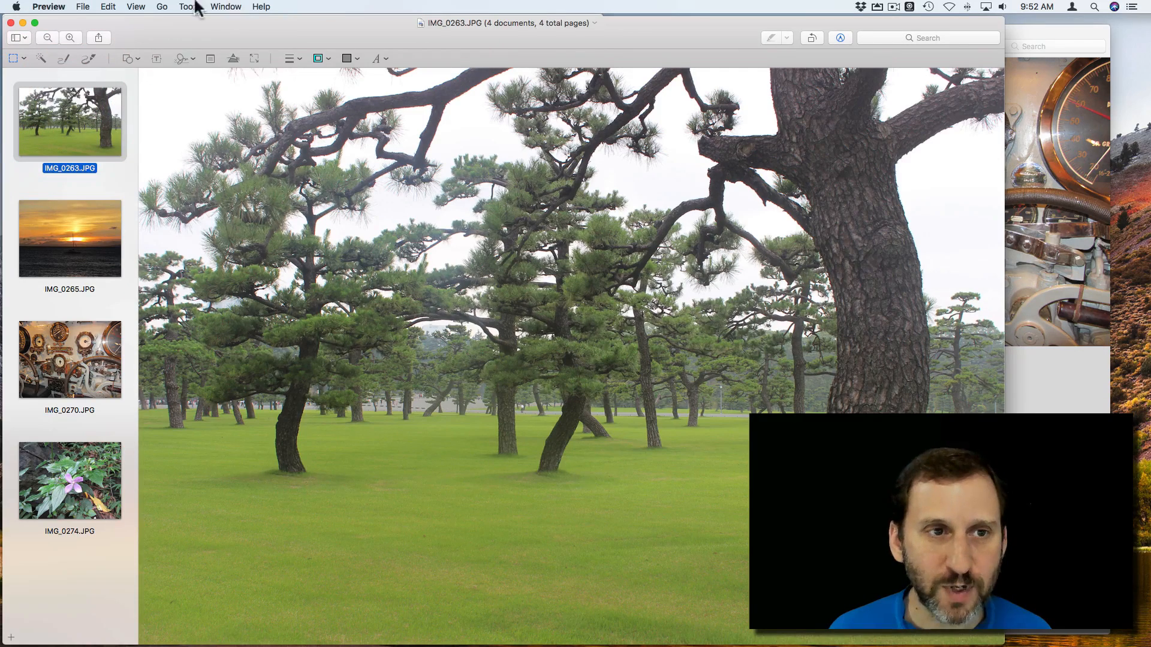
click(189, 7)
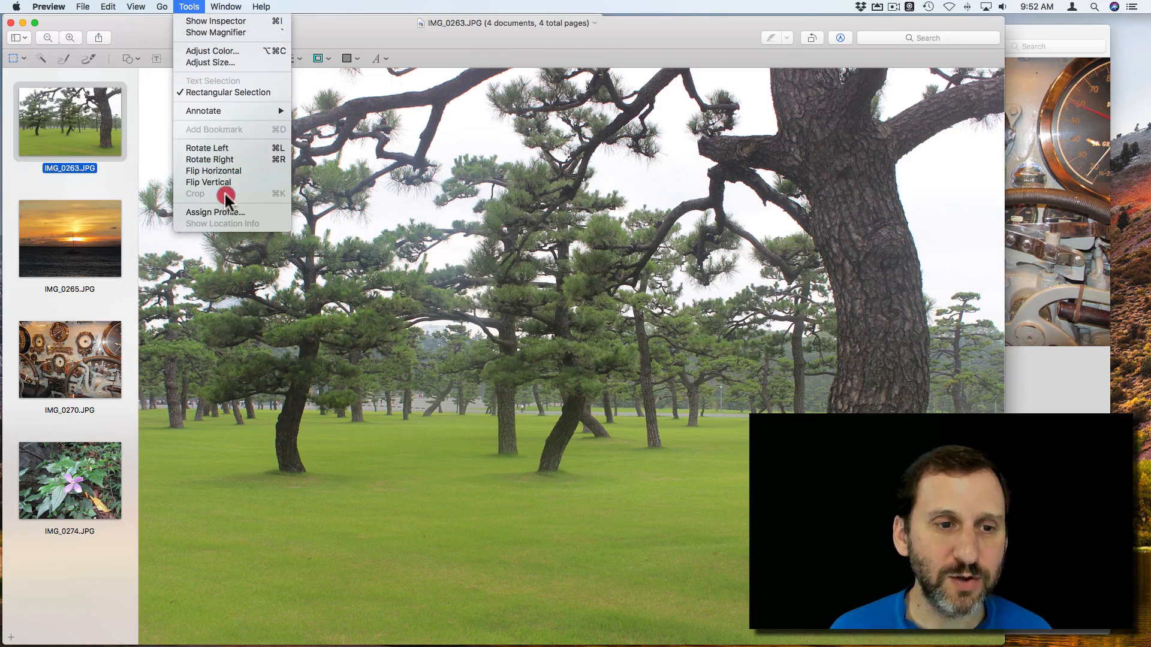
click(210, 62)
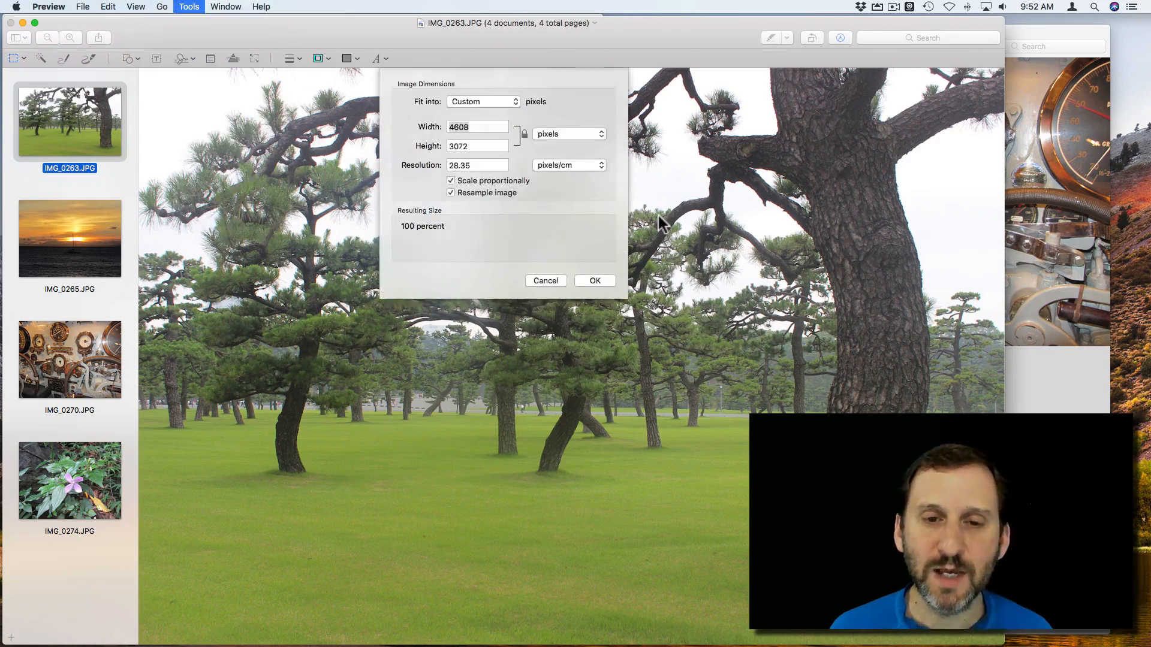
text(2000)
click(477, 146)
text(1500)
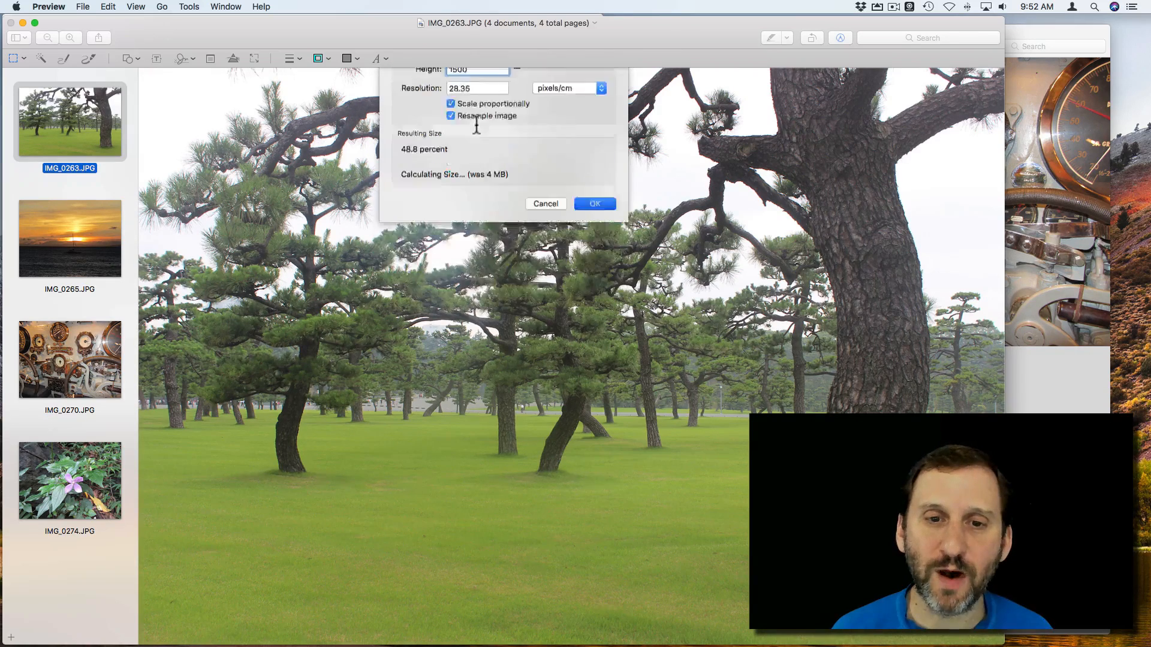
click(595, 204)
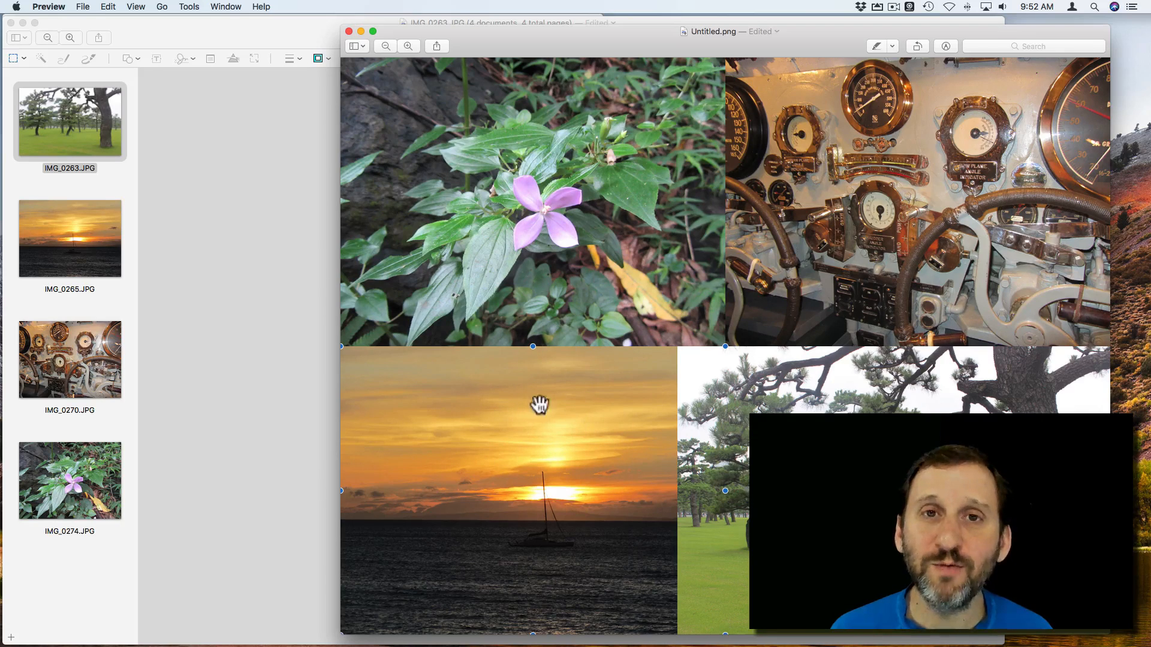
mouse_move(565, 422)
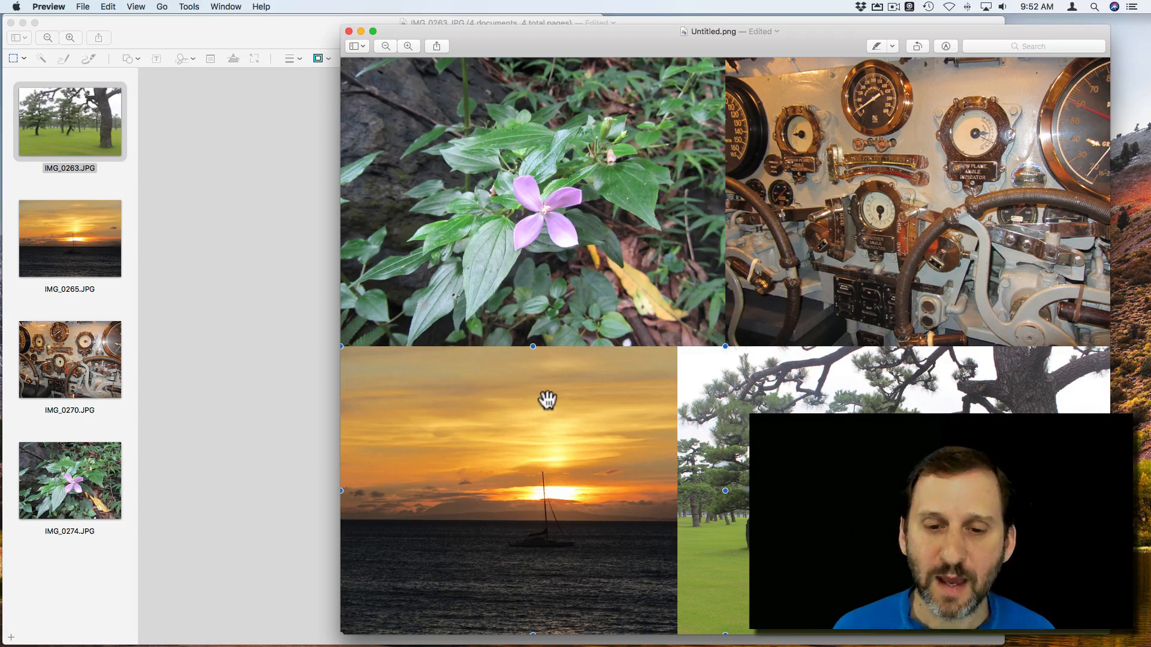
Step: Remove the current selection while arranging the four photos into a 2×2 collage in Untitled.png
key(Delete)
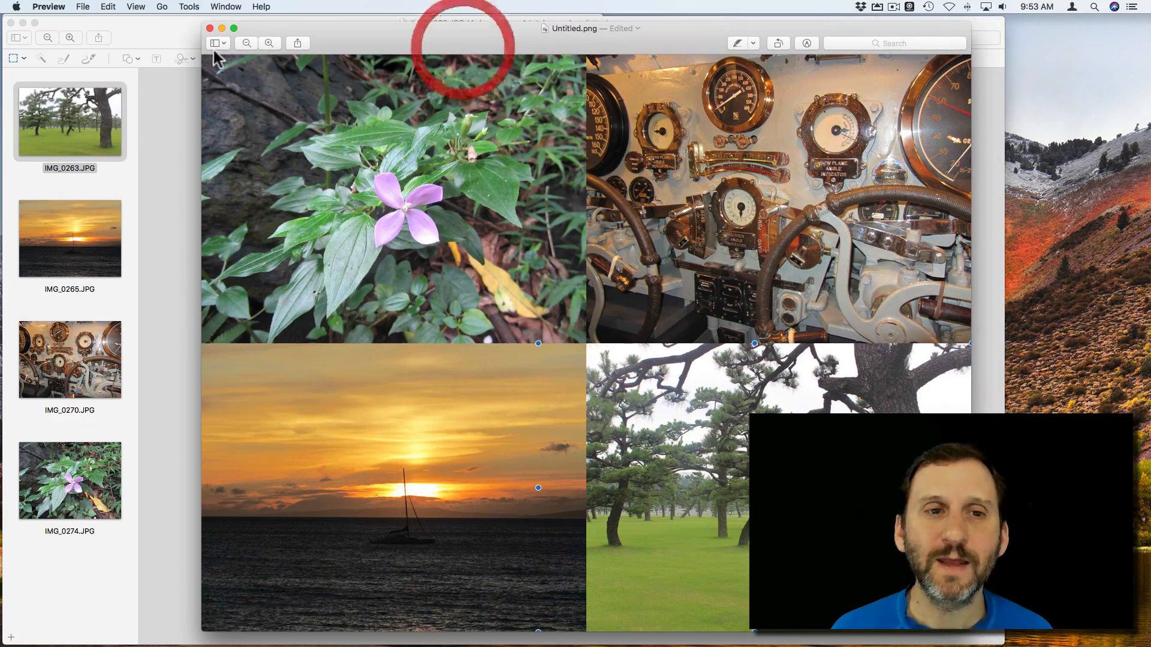
Step: Export the collage to a file with JPEG chosen as the format
click(82, 6)
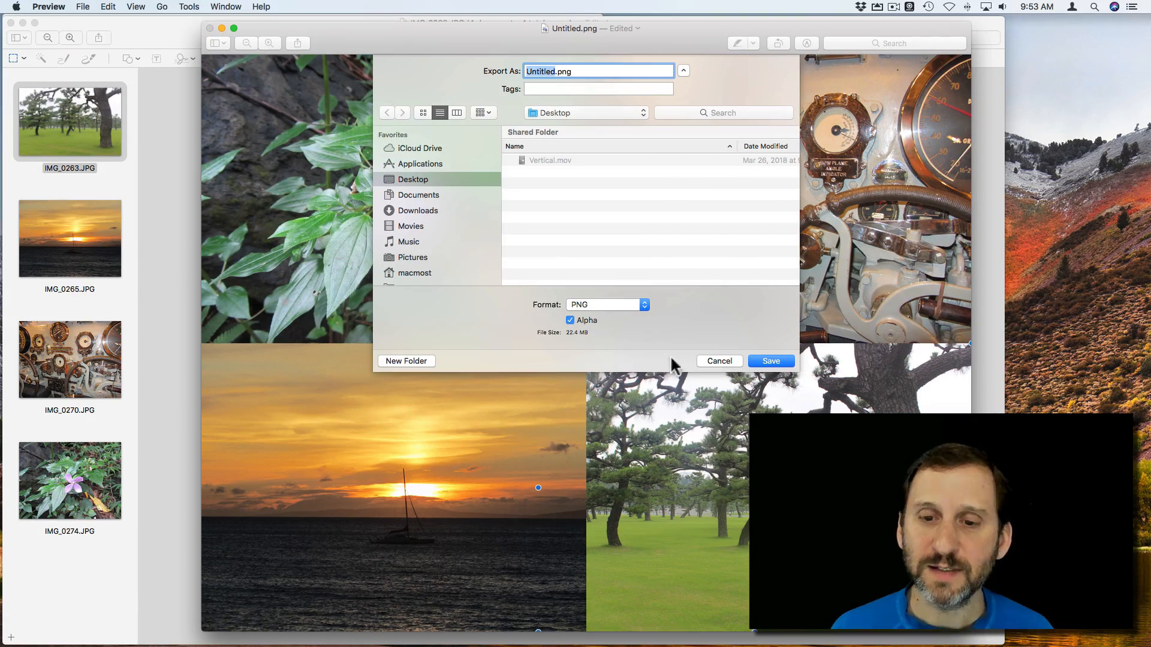
click(606, 304)
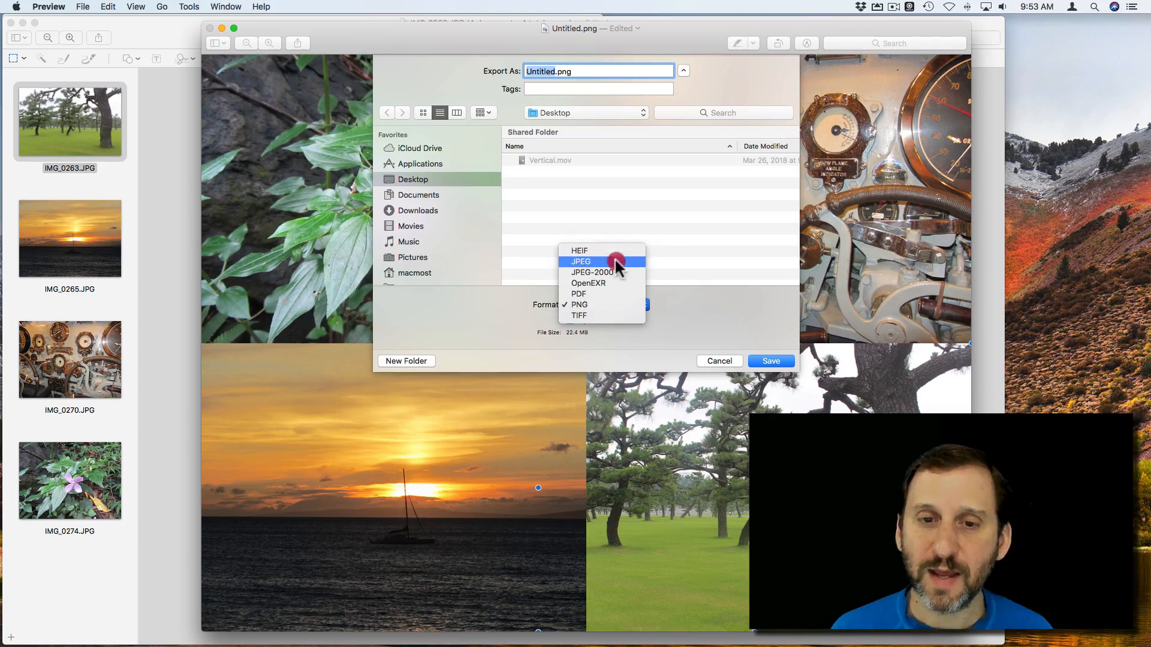
click(581, 261)
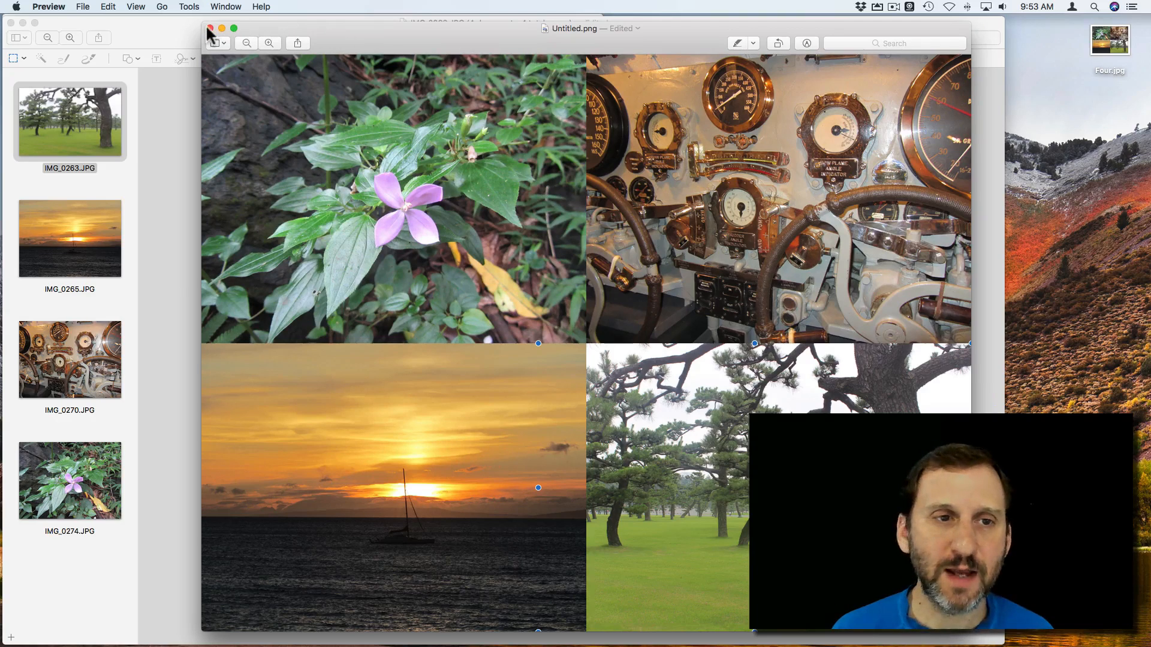
Step: Close the Untitled.png collage window and delete it without saving
click(210, 28)
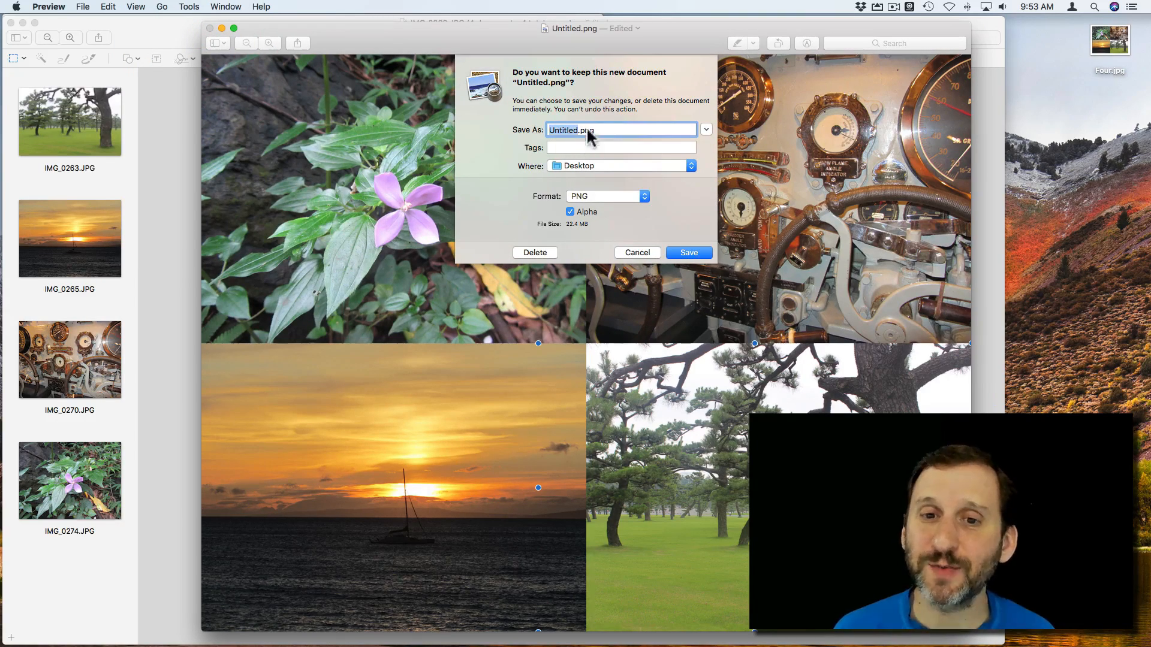
mouse_move(1082, 44)
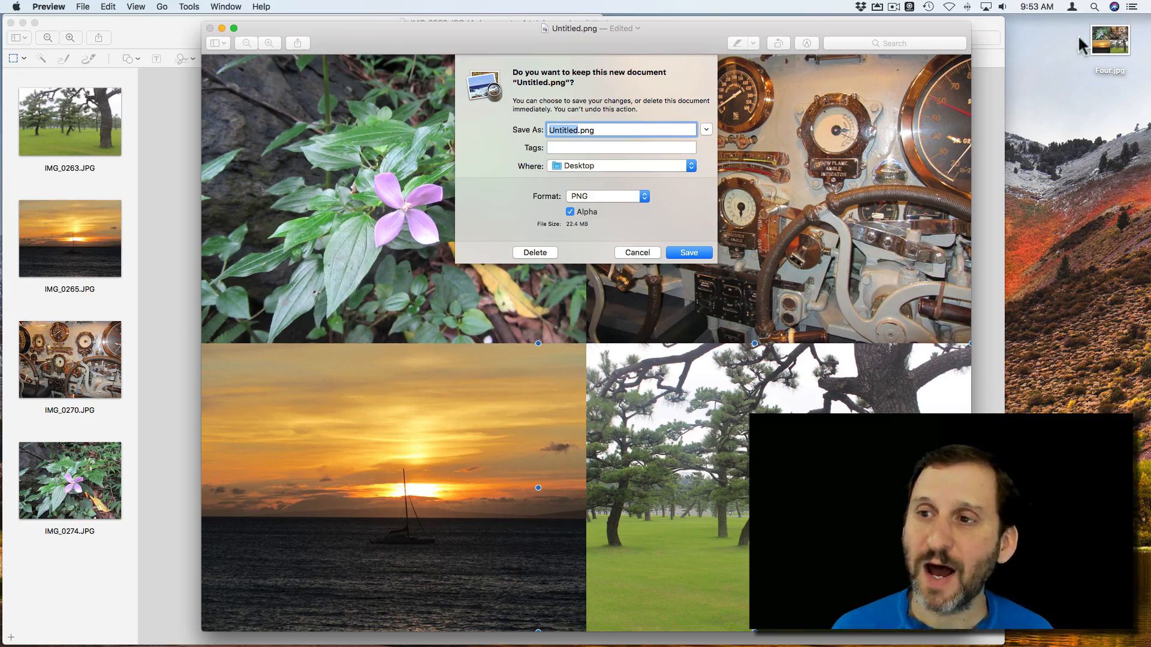
click(535, 252)
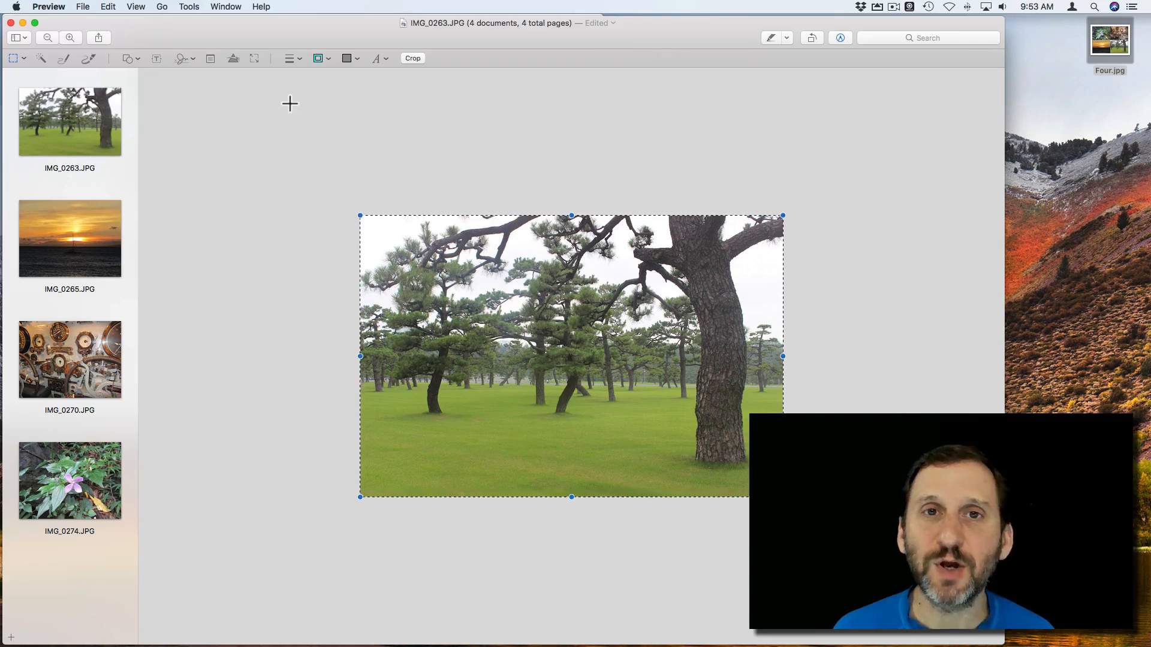
mouse_move(81, 421)
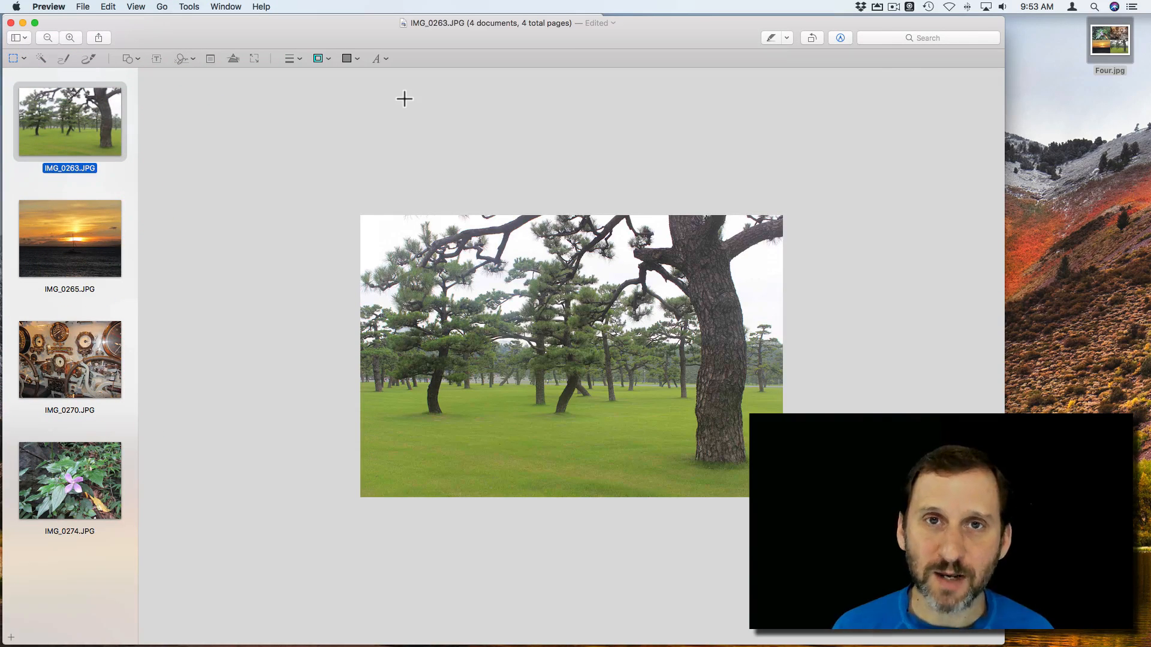
Step: Check that the sunset, pine-tree, gauges and flower photos are all back at full size
click(69, 481)
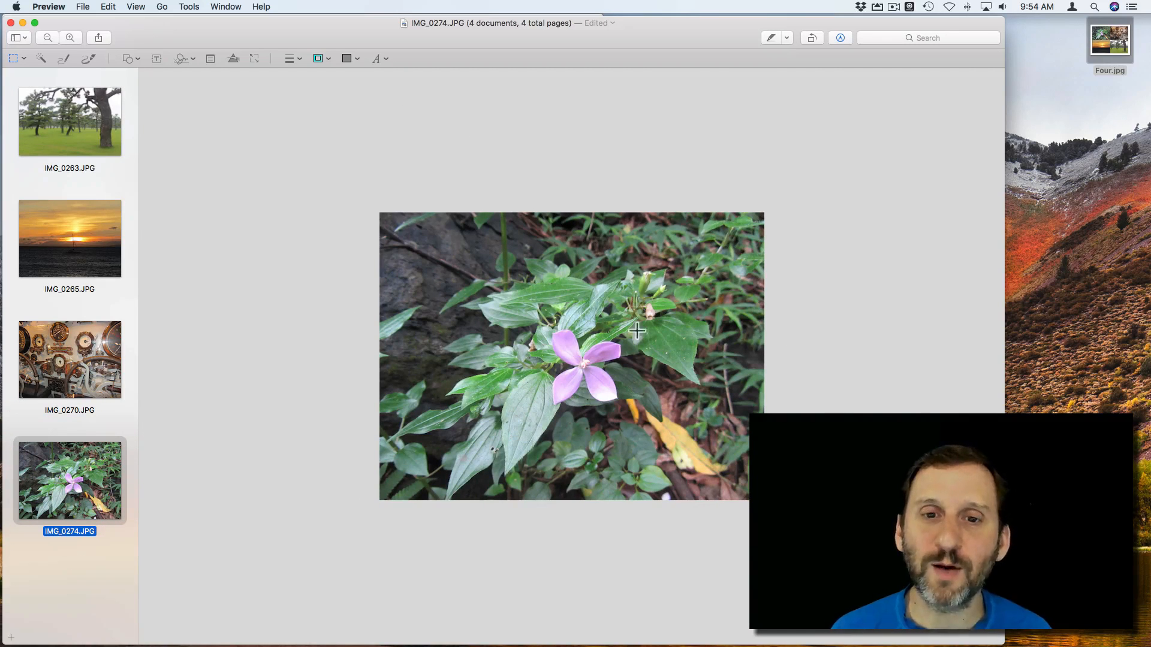
mouse_move(559, 228)
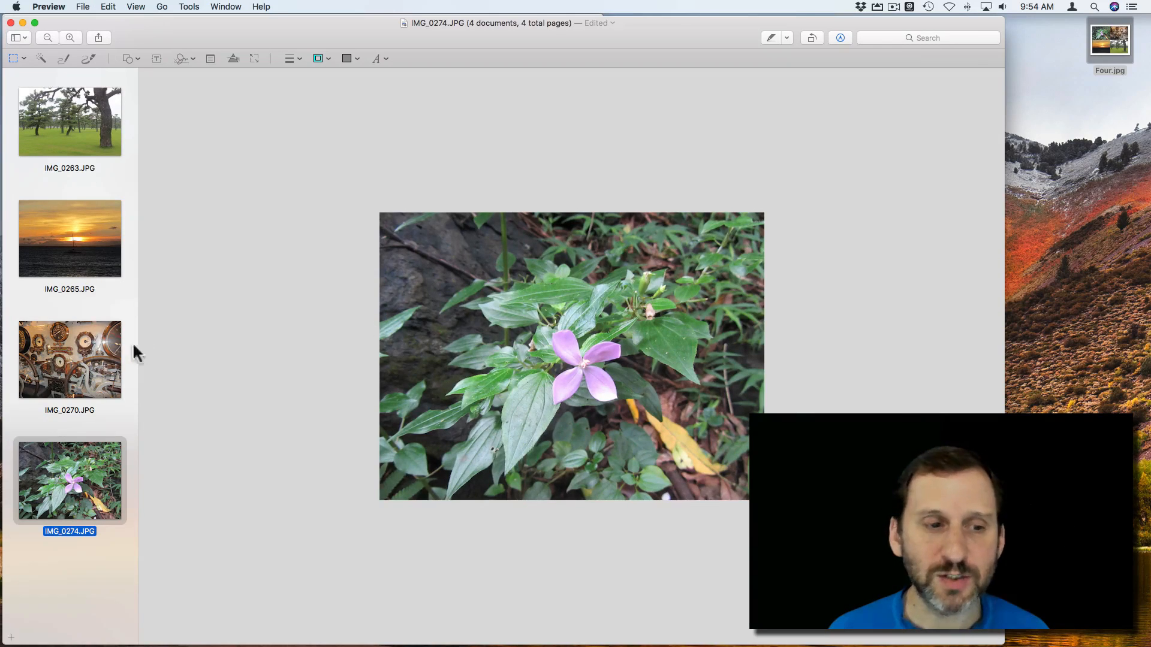
click(70, 238)
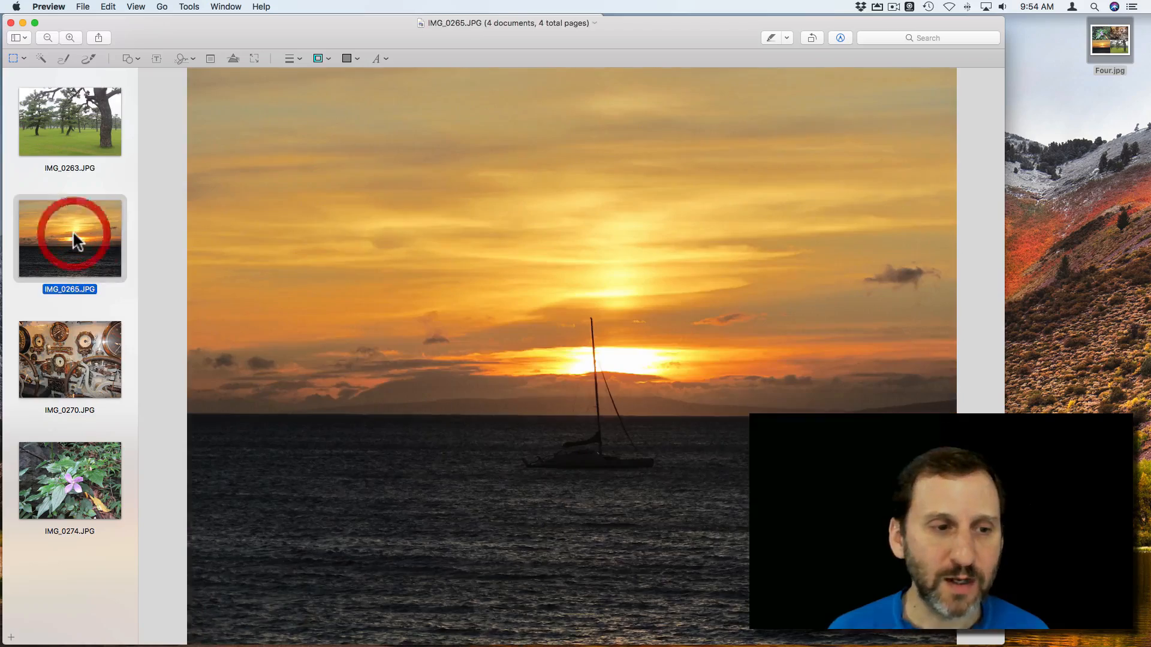
click(70, 120)
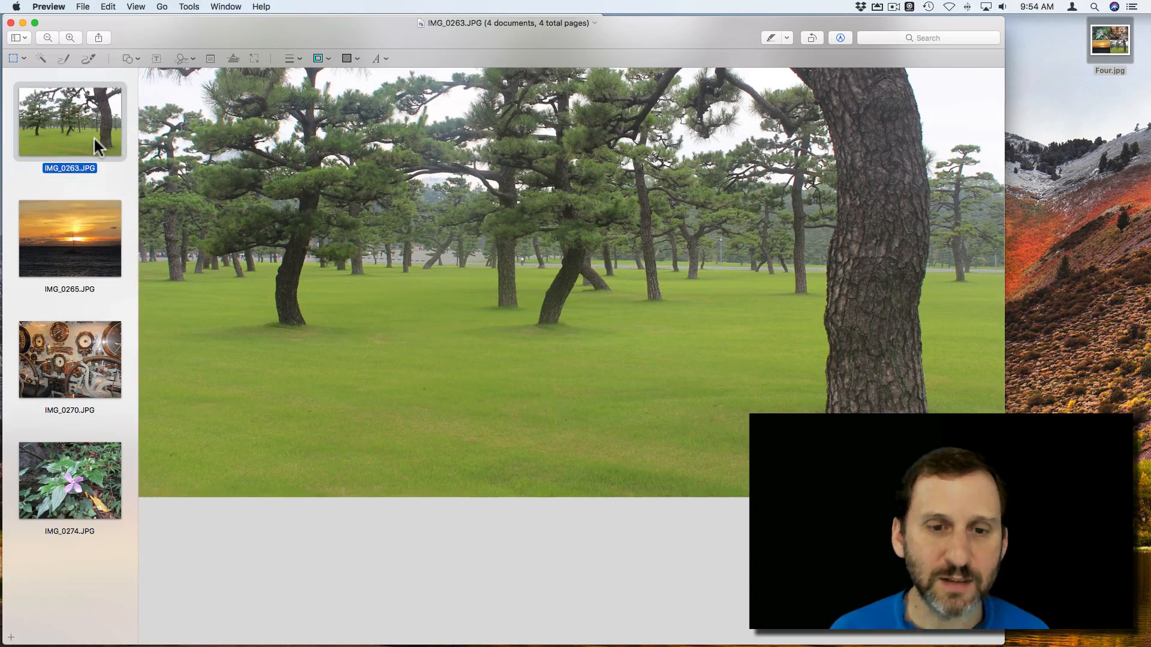
click(68, 480)
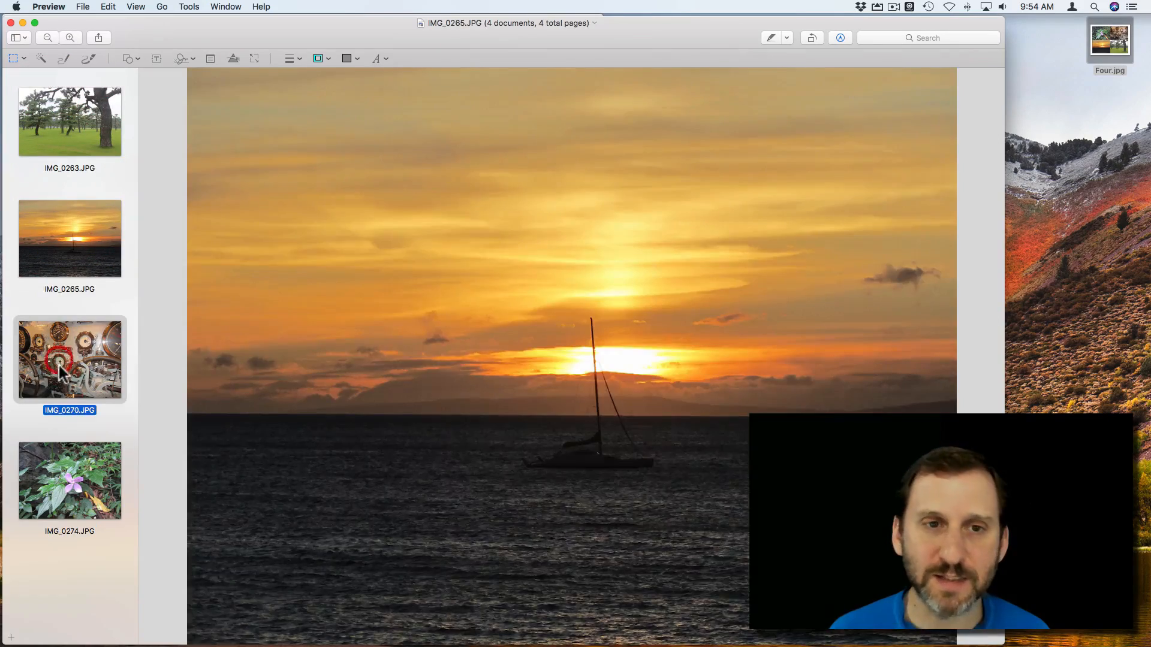
click(69, 480)
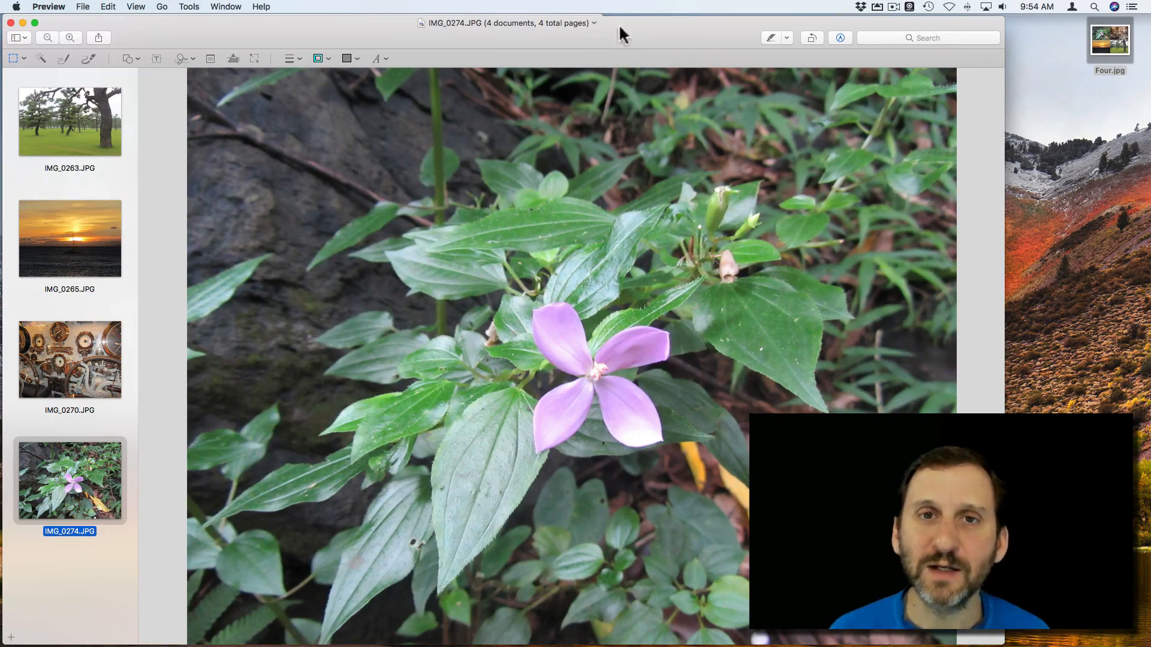